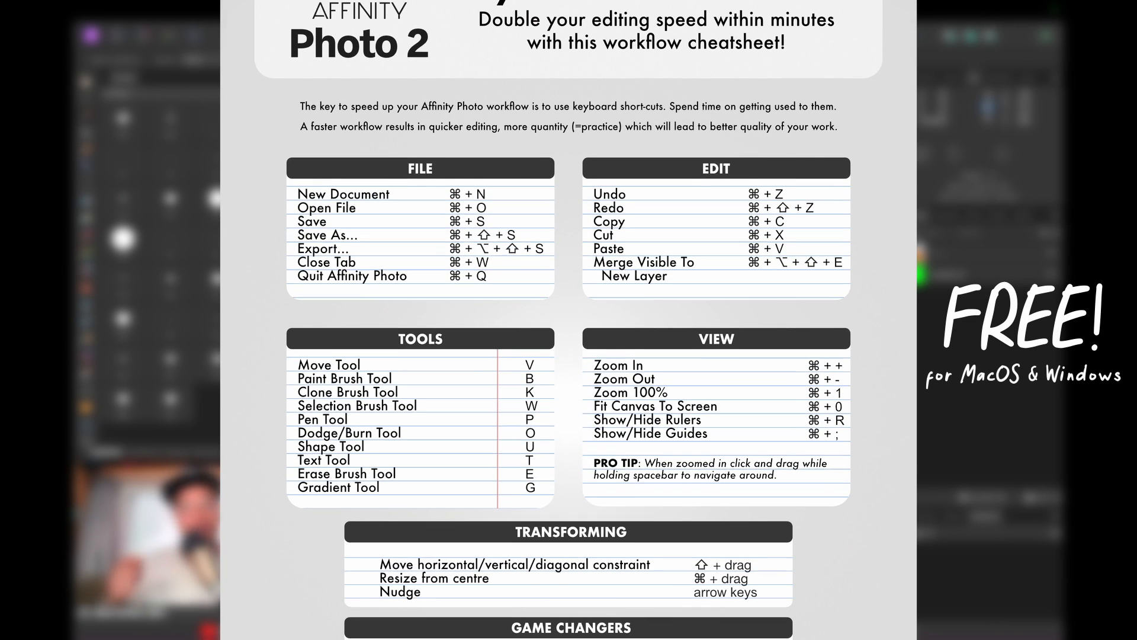
Step: Rasterise the dune drawing's Pixel layer from its Layers panel context menu
scroll("down", 3)
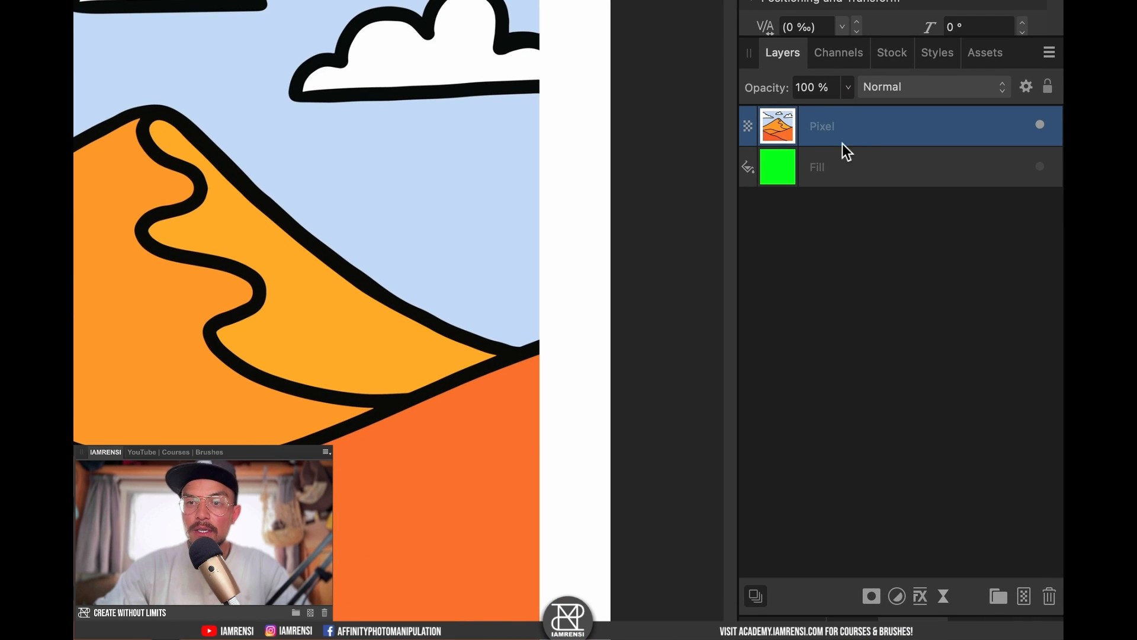
right_click(821, 125)
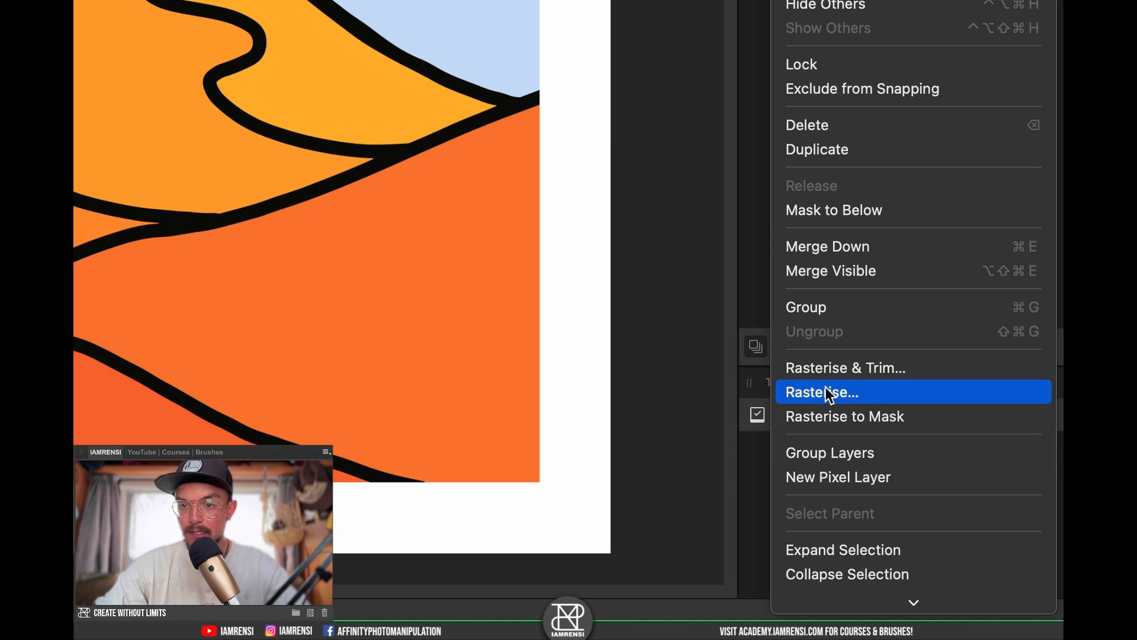
left_click(820, 392)
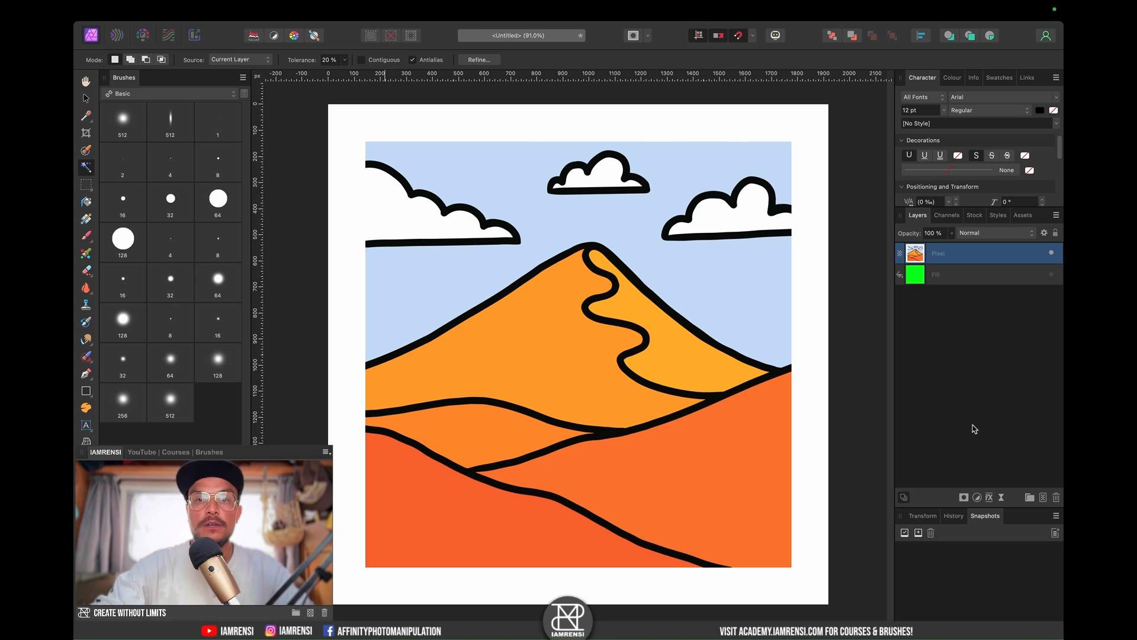
Step: Select the black outlines with Select Sampled Colour, settling Tolerance at 40%
left_click(440, 12)
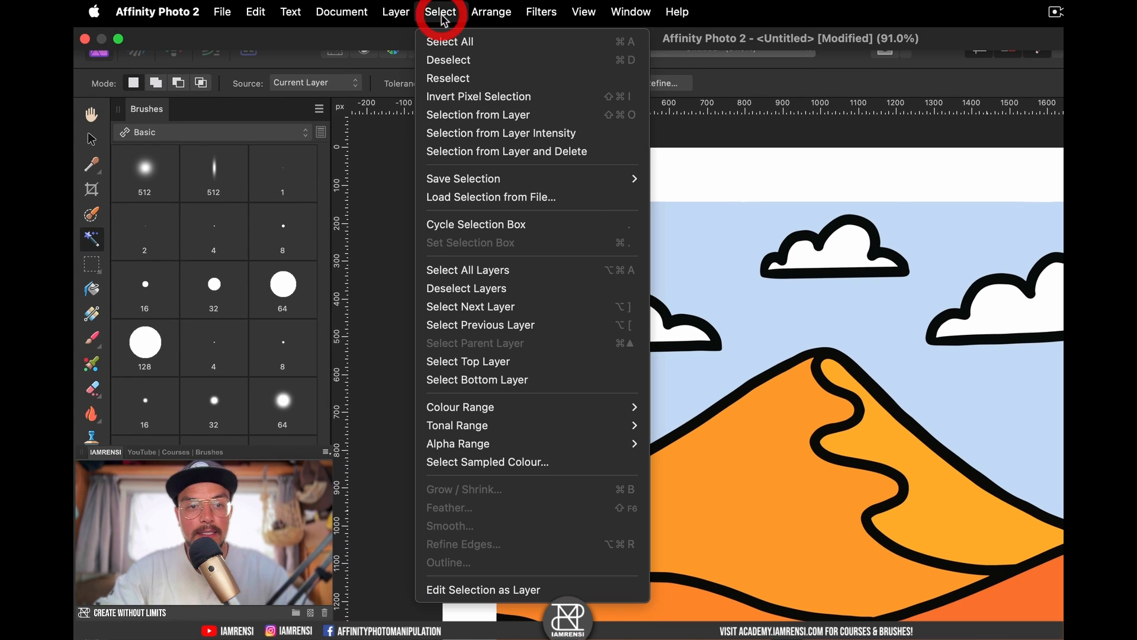
mouse_move(497, 462)
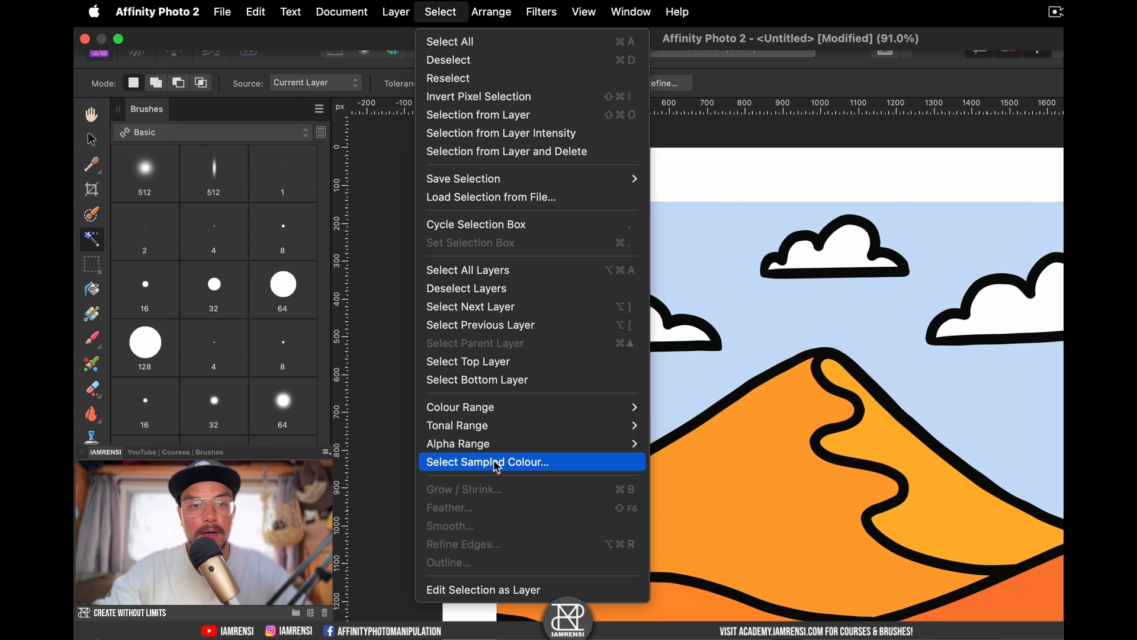
left_click(488, 462)
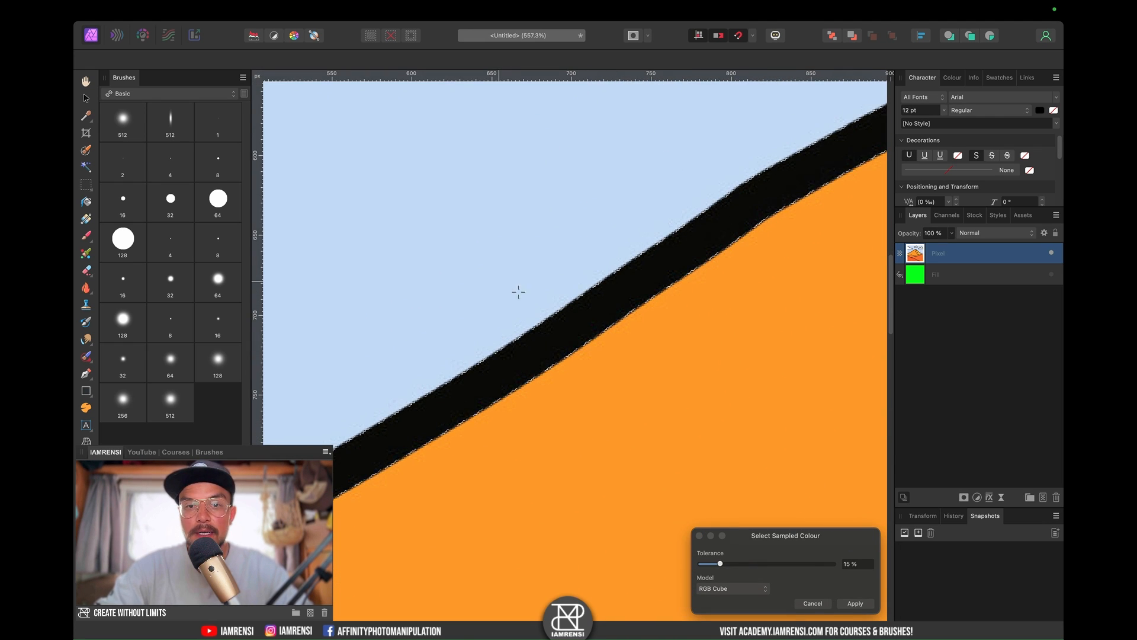
left_click_drag(721, 563, 833, 563)
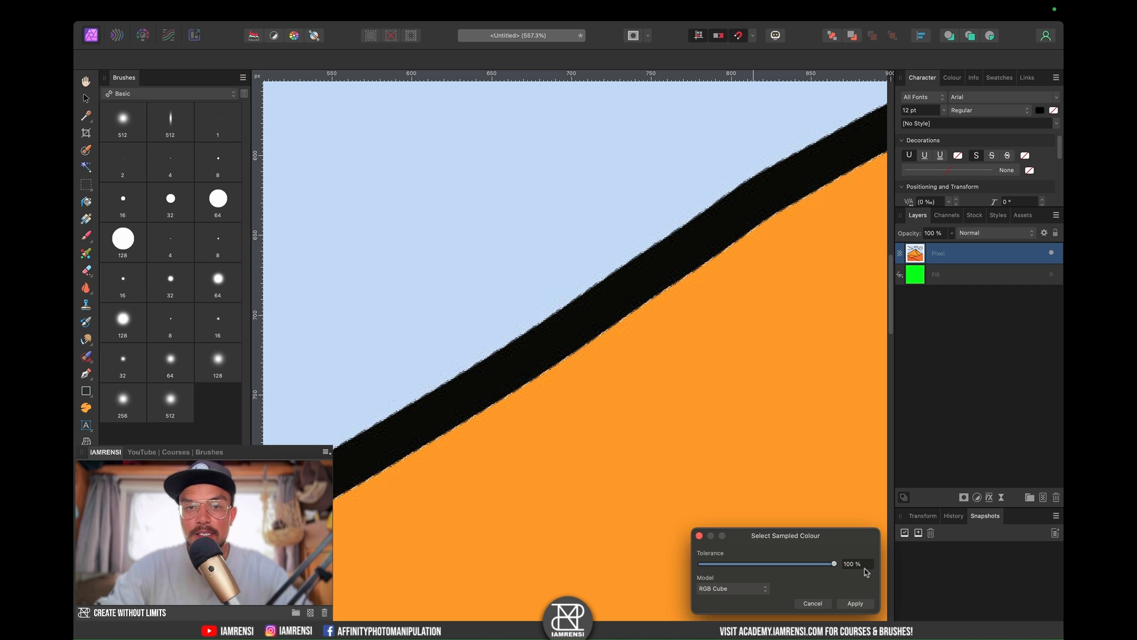
left_click_drag(834, 563, 733, 564)
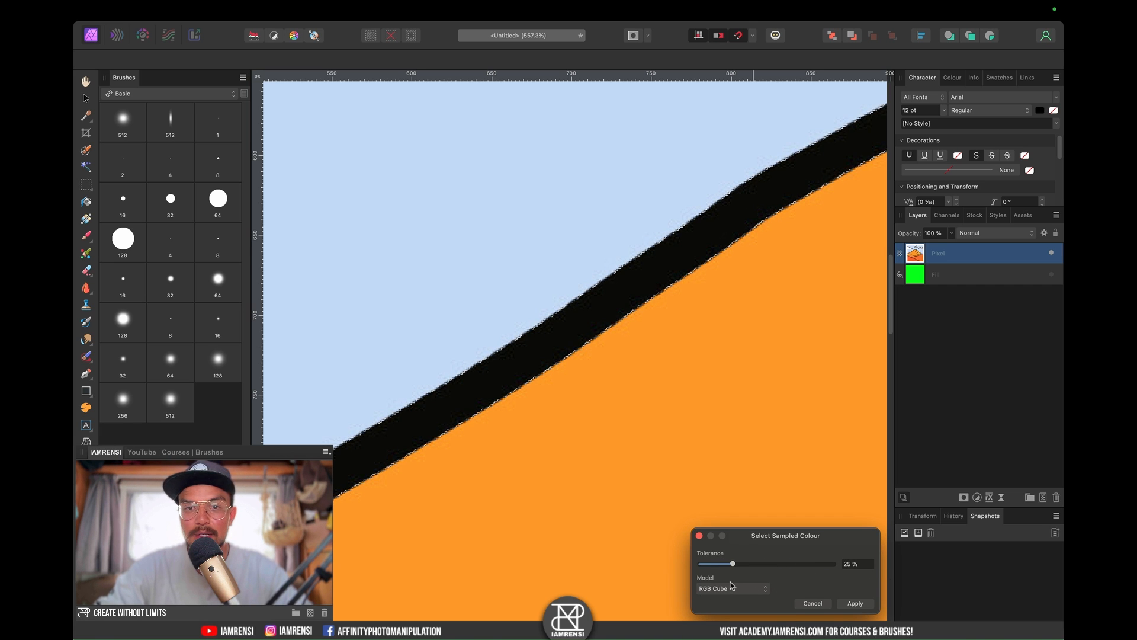
left_click_drag(734, 564, 790, 563)
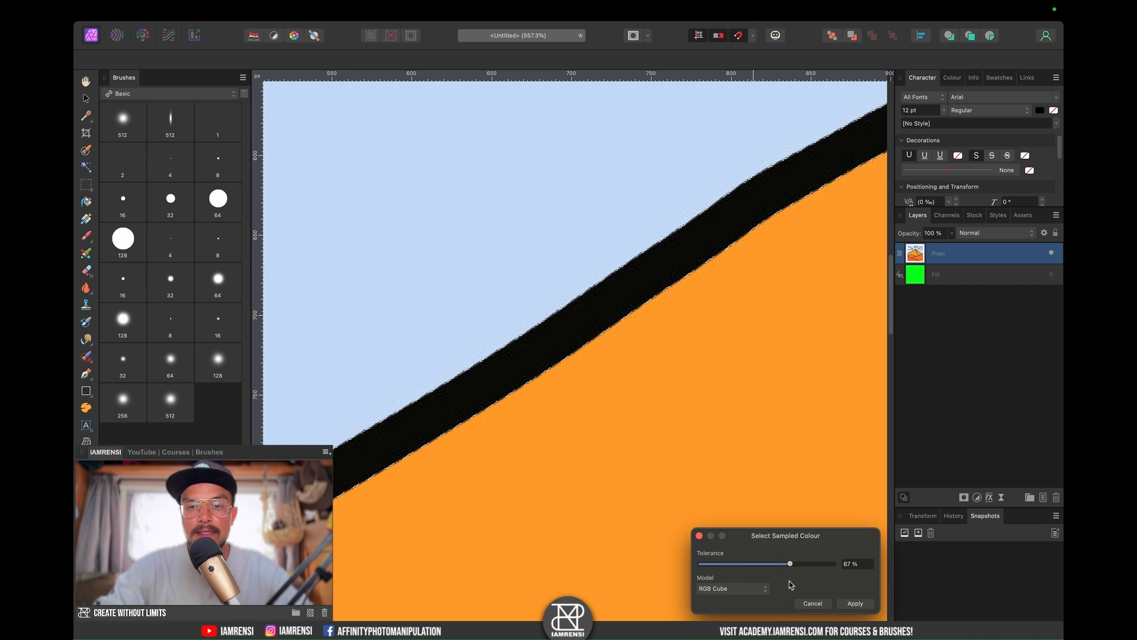
left_click_drag(790, 564, 759, 564)
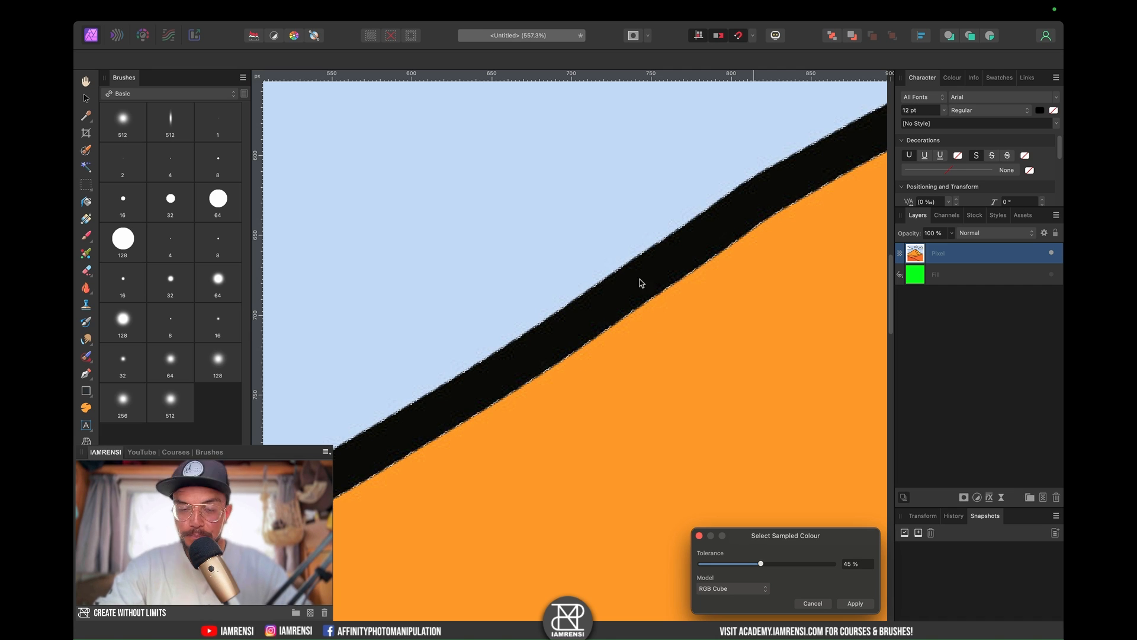
left_click_drag(760, 564, 757, 564)
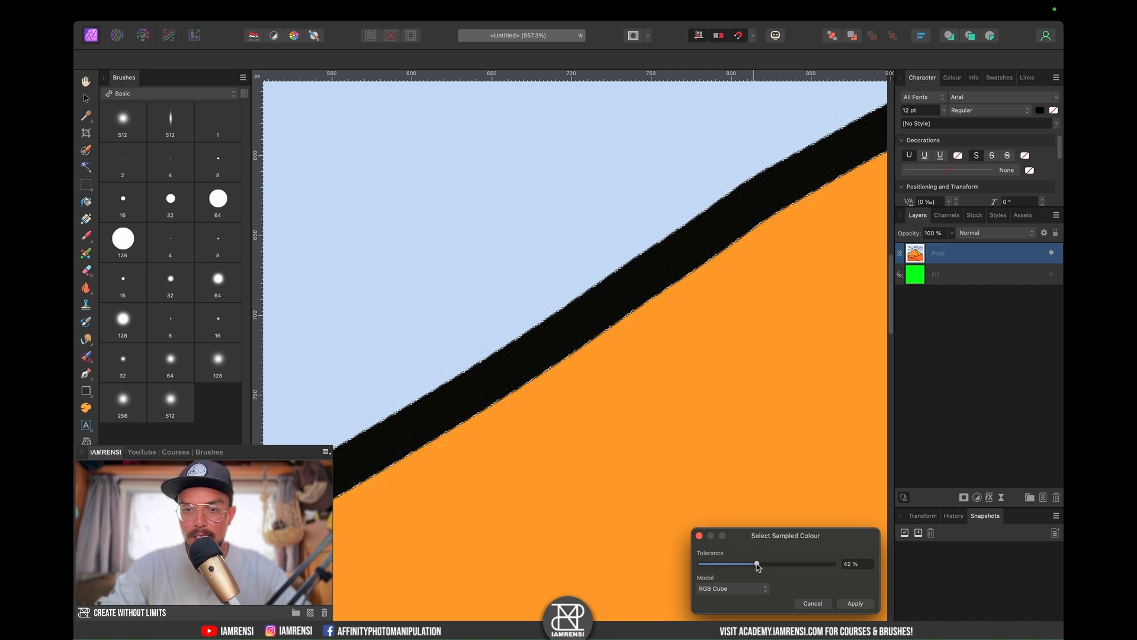
left_click_drag(758, 564, 753, 564)
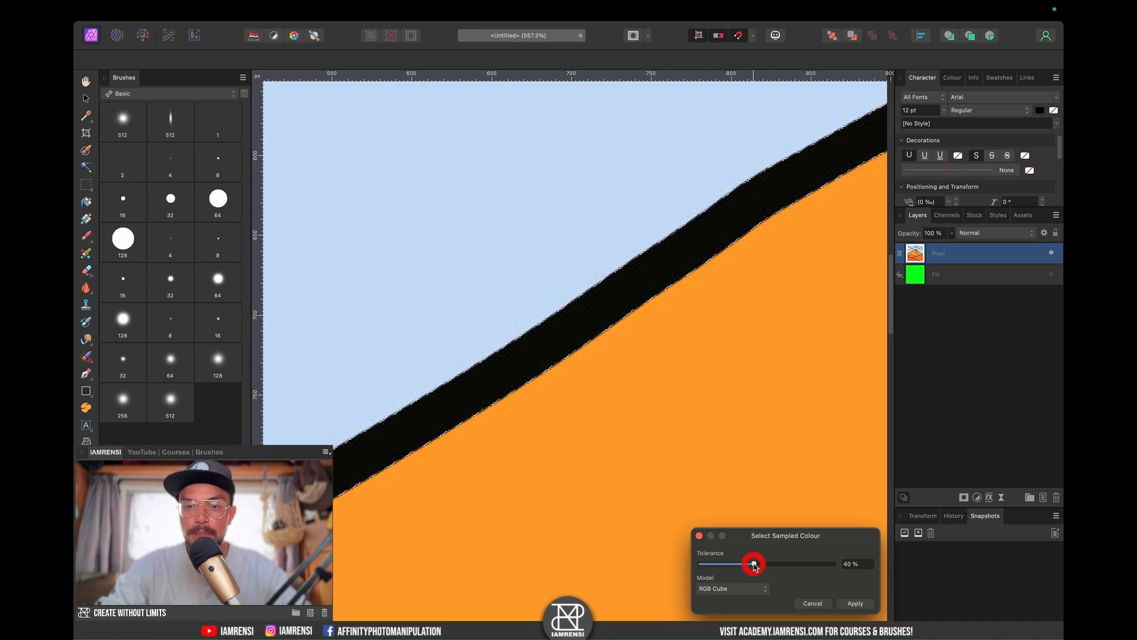
left_click(854, 603)
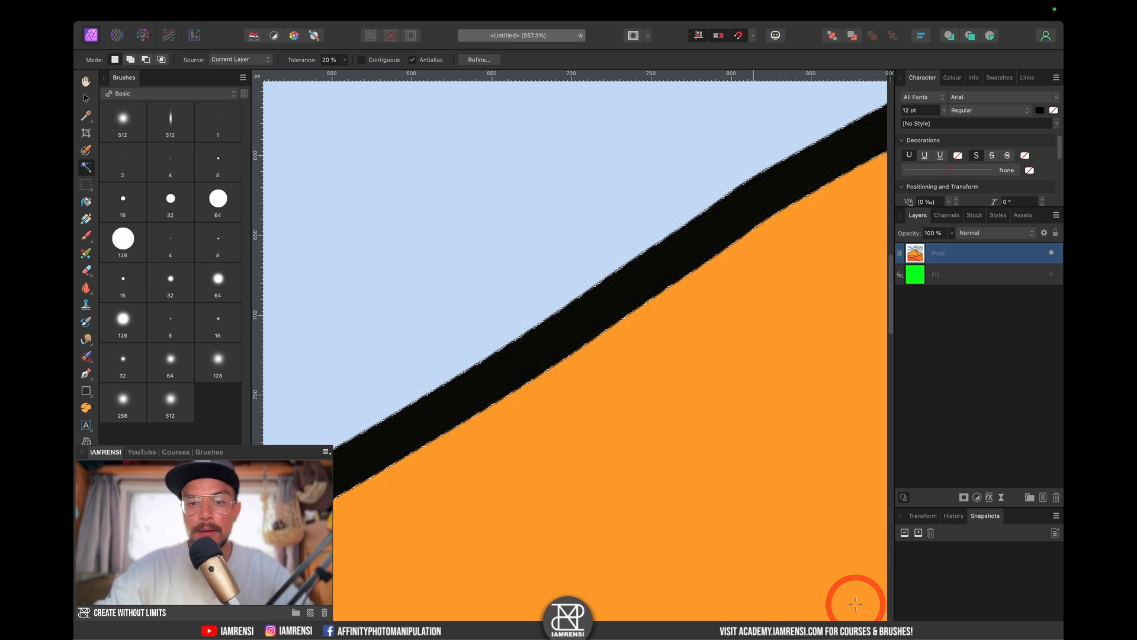
key("cmd+0")
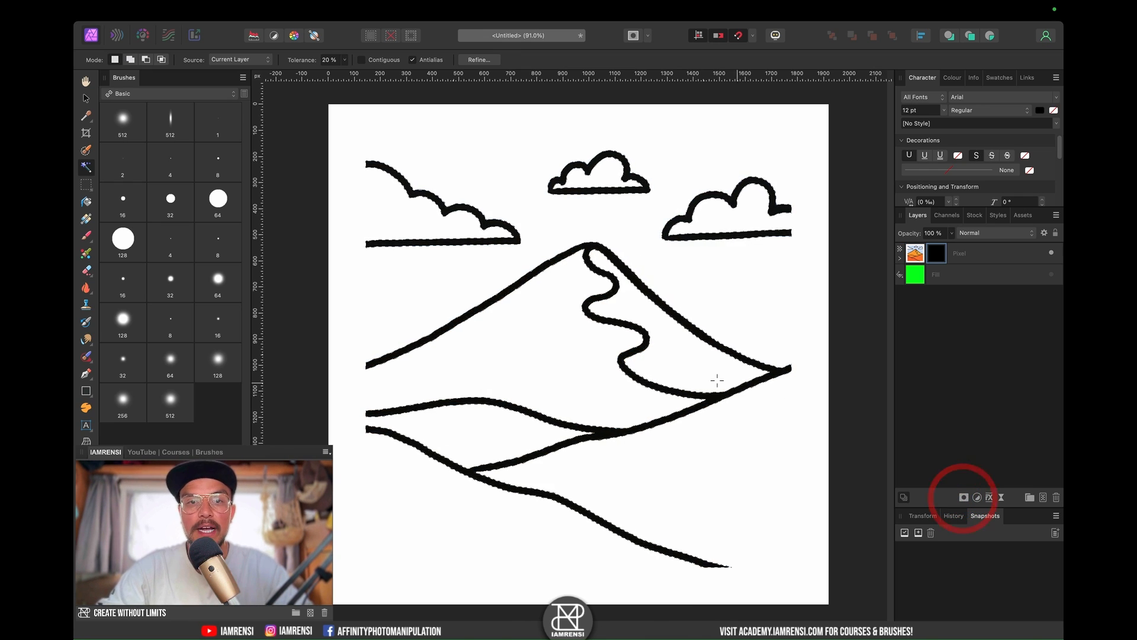
left_click(964, 496)
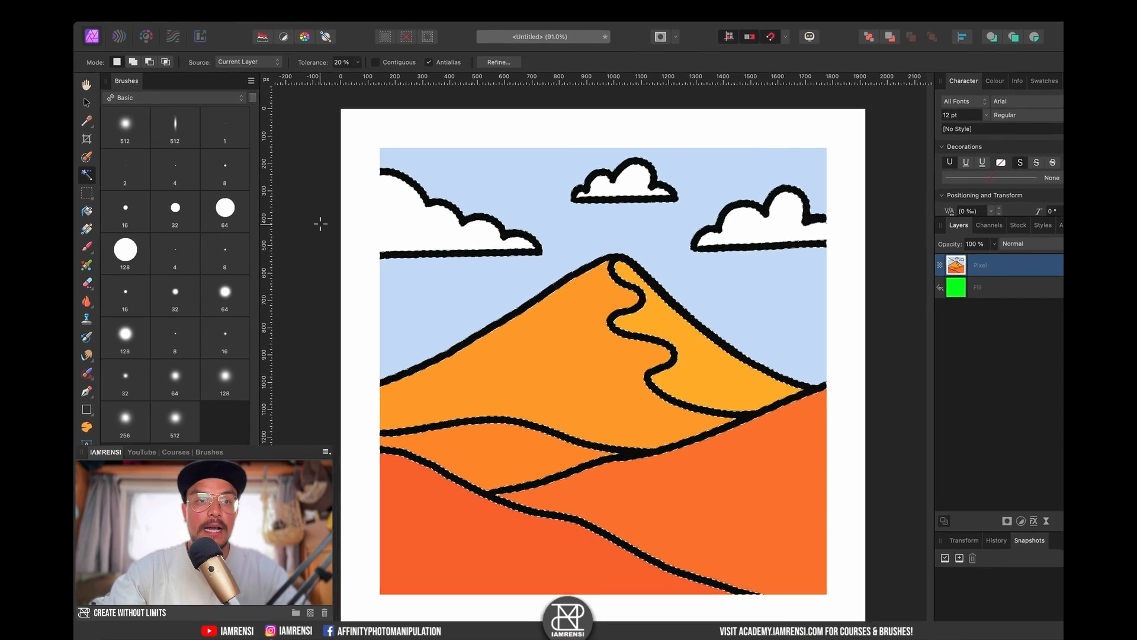
left_click(440, 12)
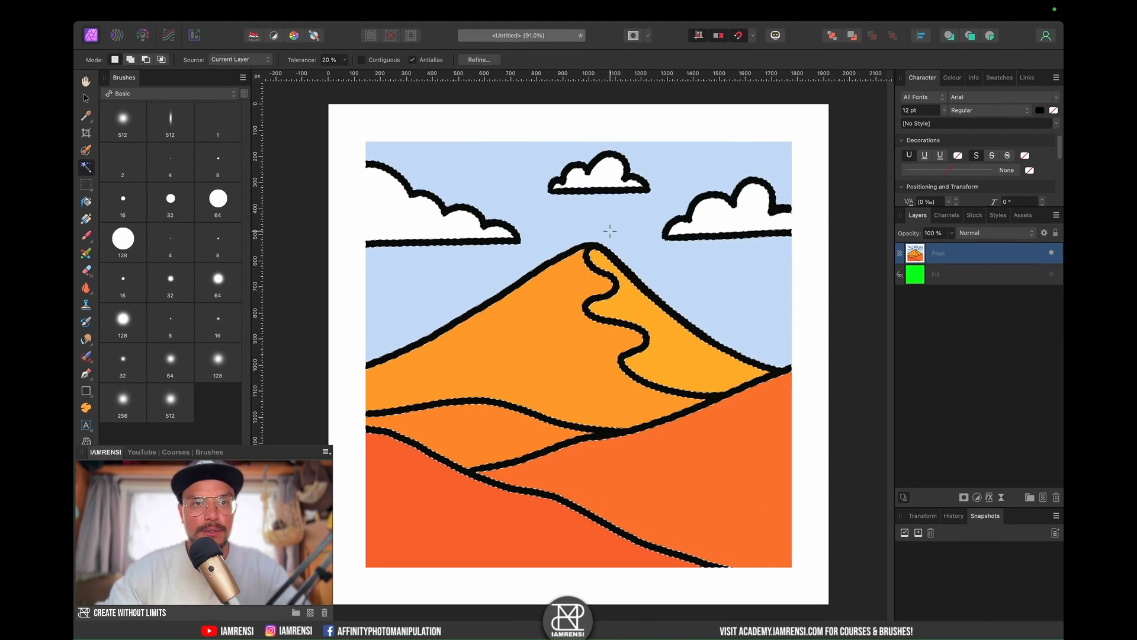
Step: Invert the outline selection, add a layer mask hiding the outlines, then deselect
key("cmd")
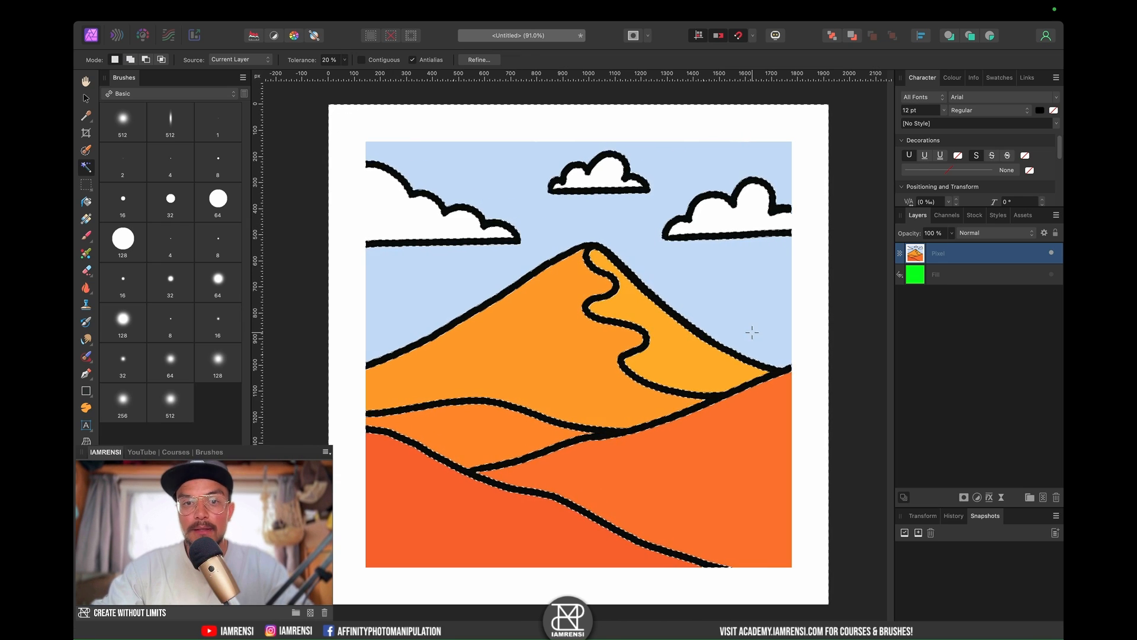
left_click(964, 497)
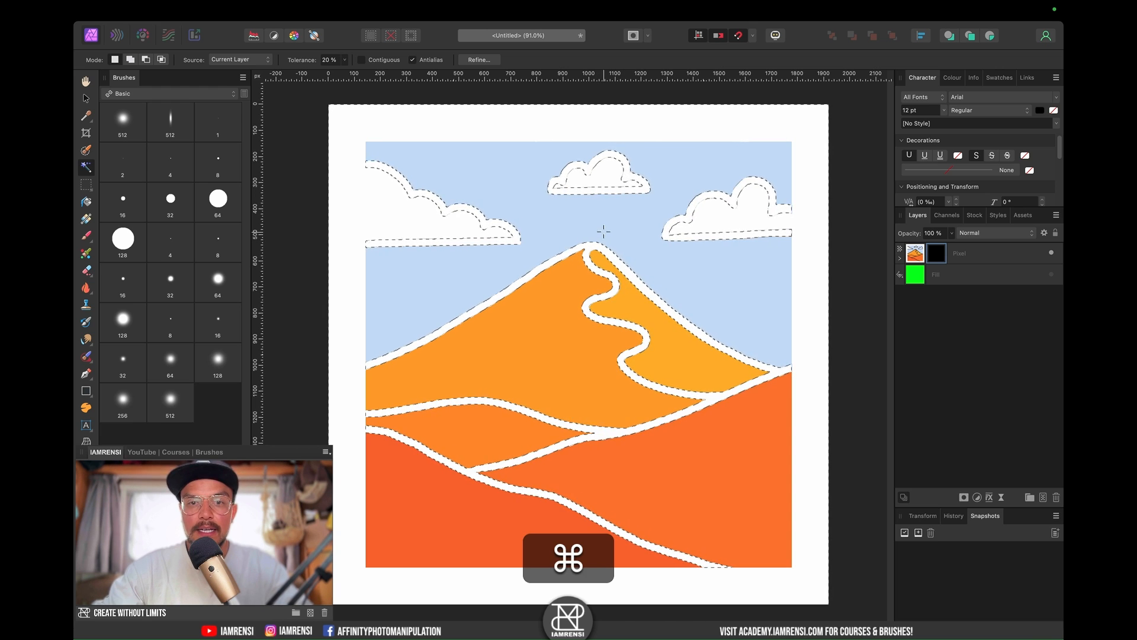
key("cmd+d")
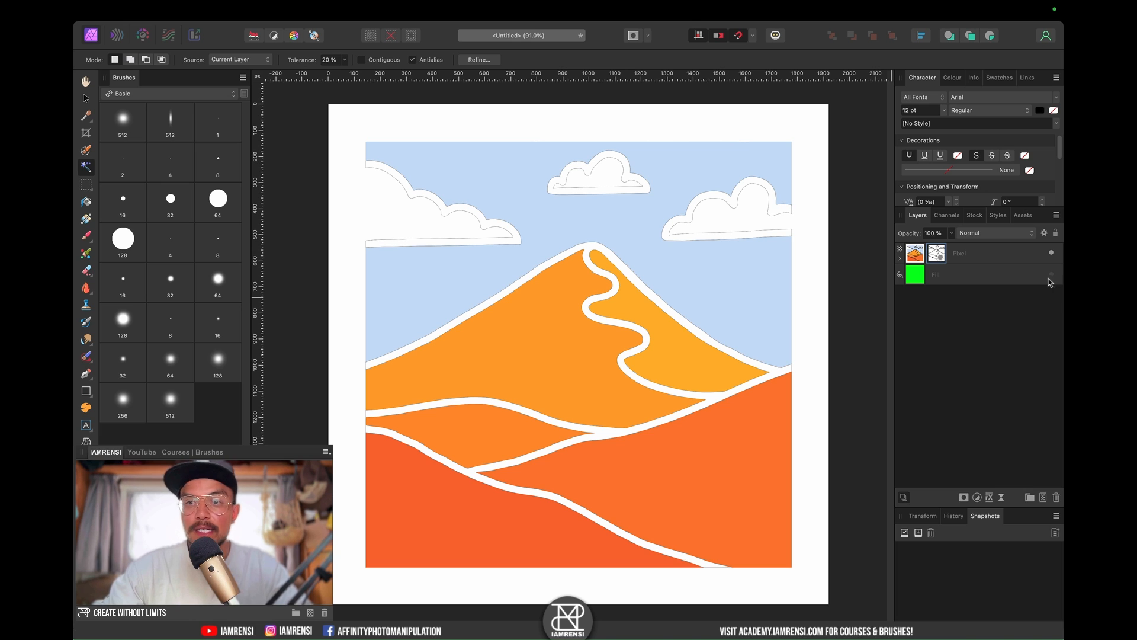
mouse_move(1050, 281)
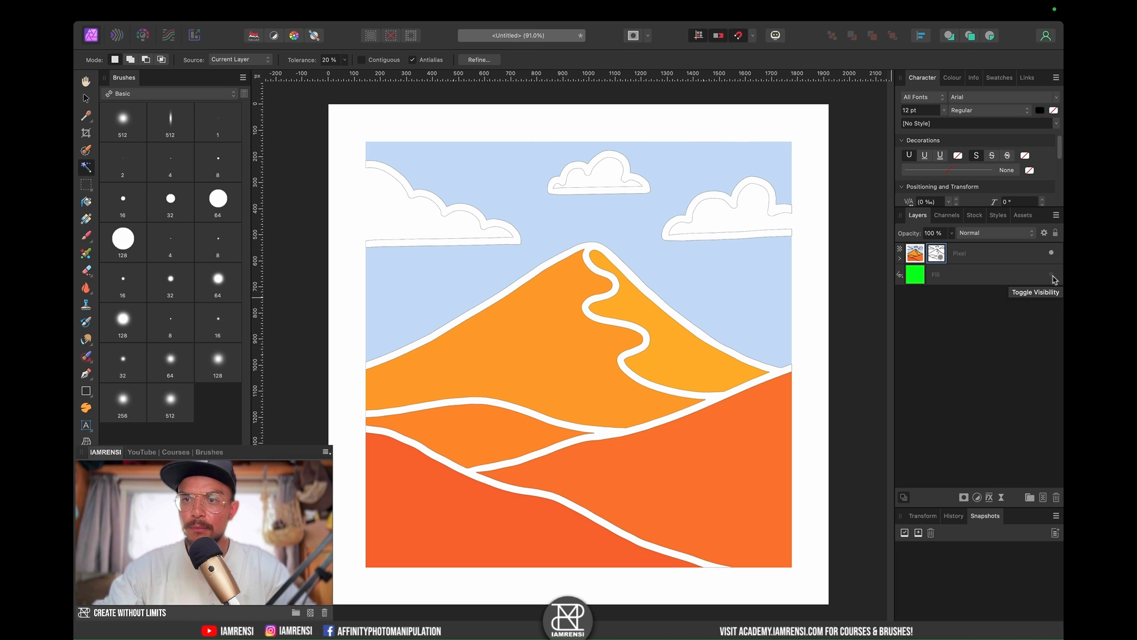
Step: Make the green Fill layer visible beneath the dune drawing
left_click(916, 274)
type("background")
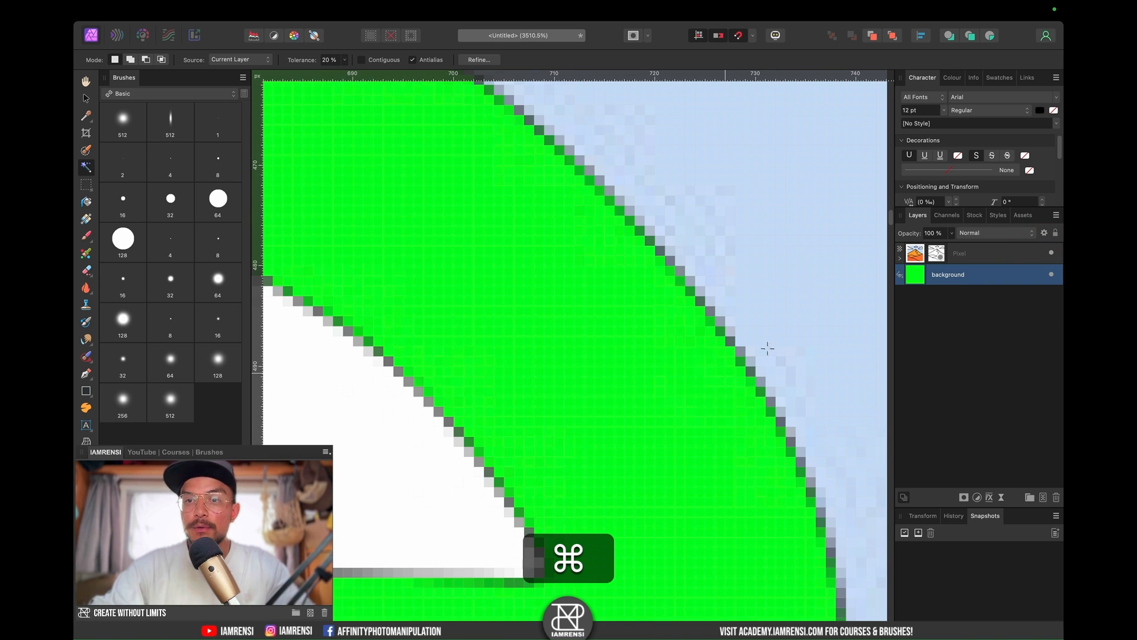
Step: On the dune layer's mask, select only partially transparent pixels via Alpha Range
left_click(979, 252)
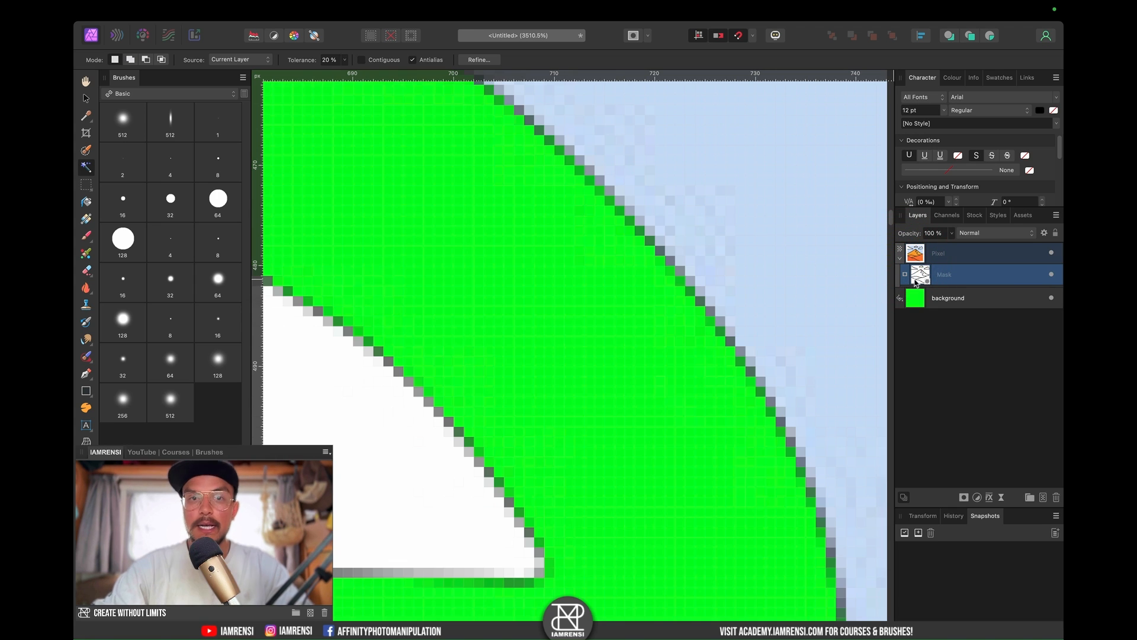
left_click(326, 10)
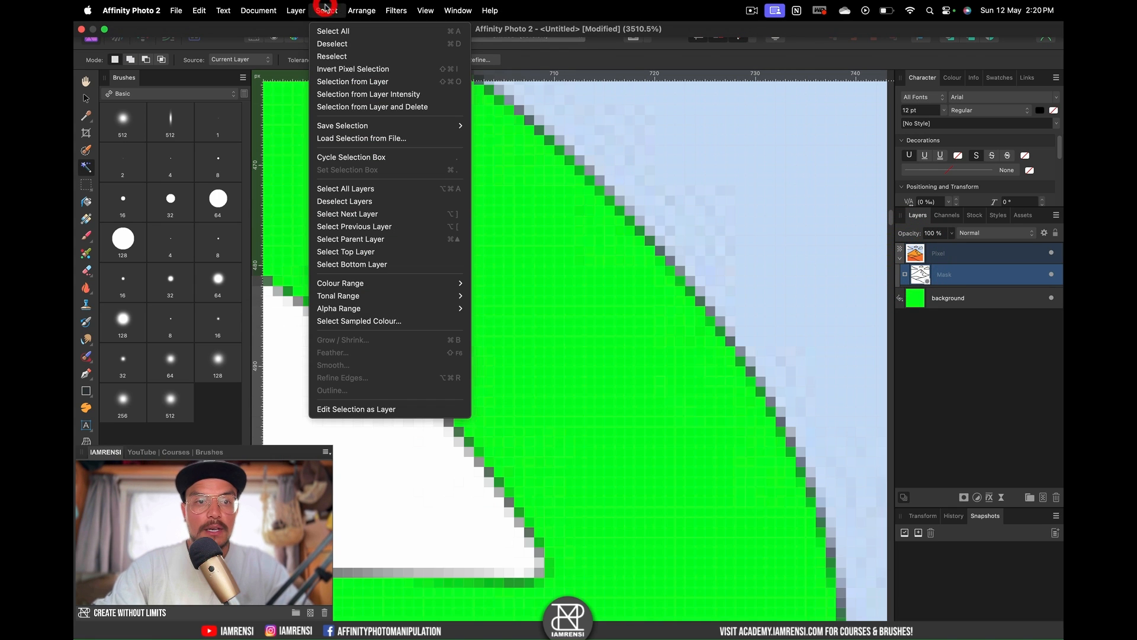
mouse_move(338, 307)
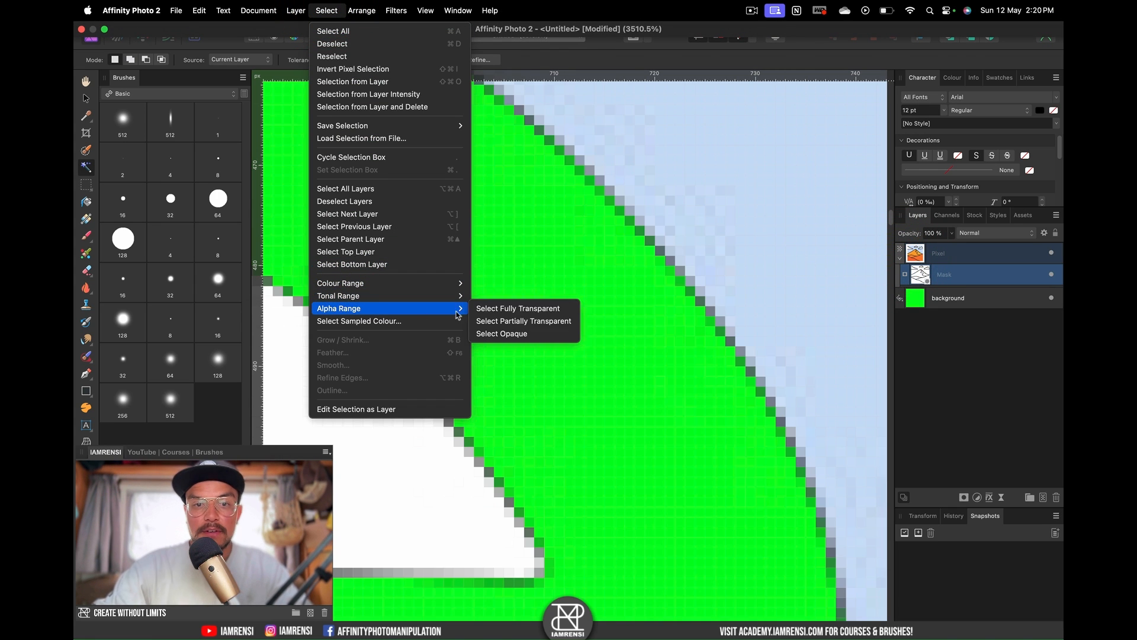
mouse_move(524, 320)
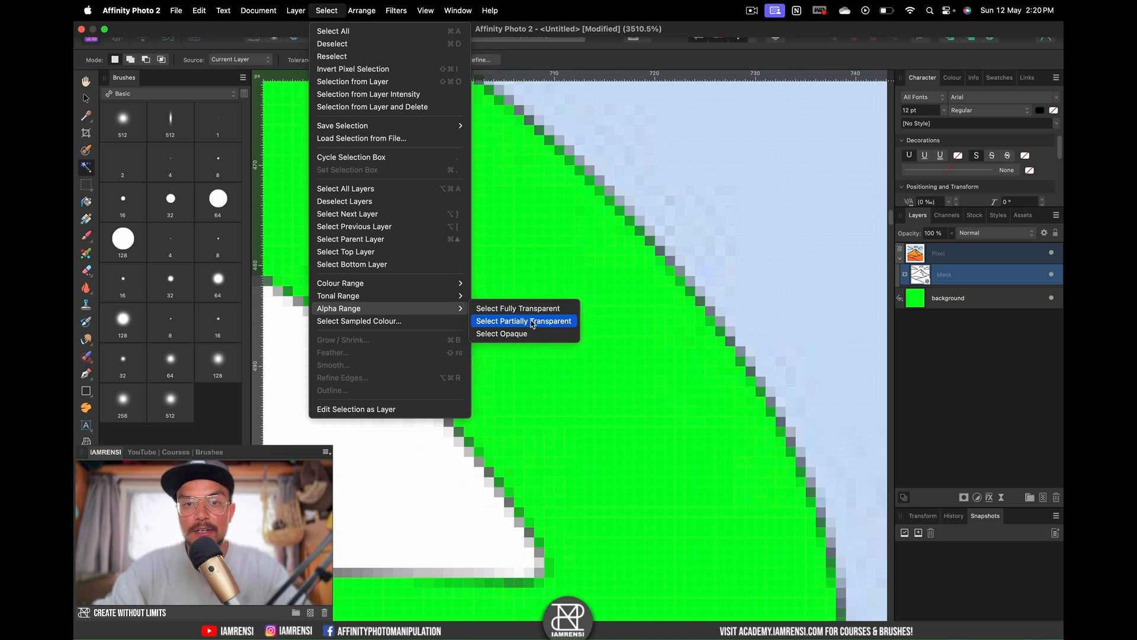
left_click(523, 320)
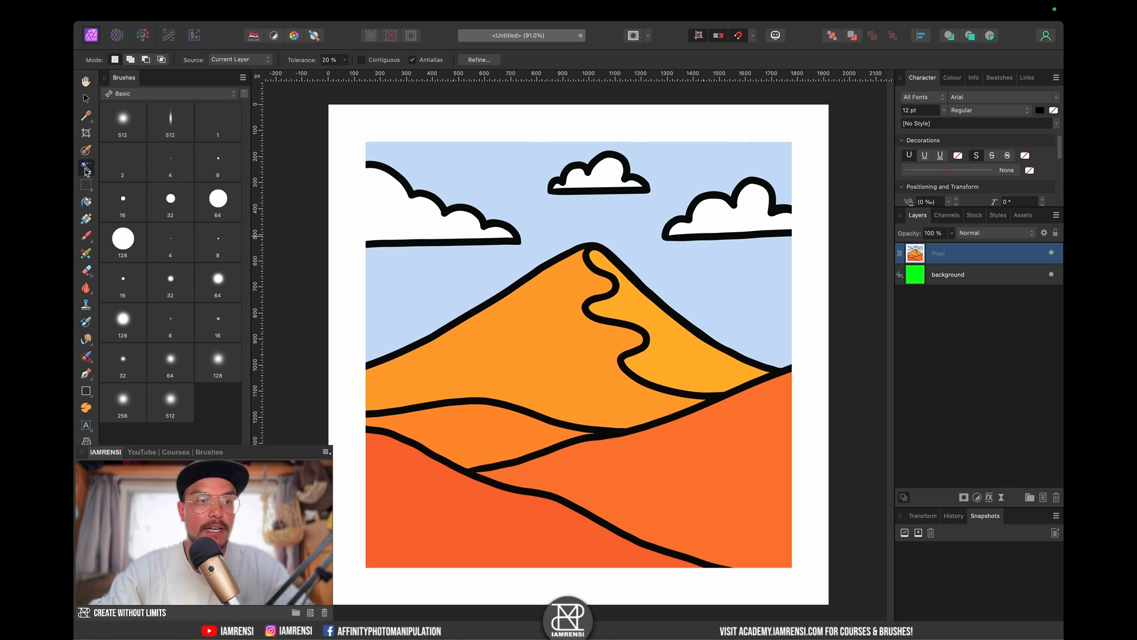
mouse_move(85, 169)
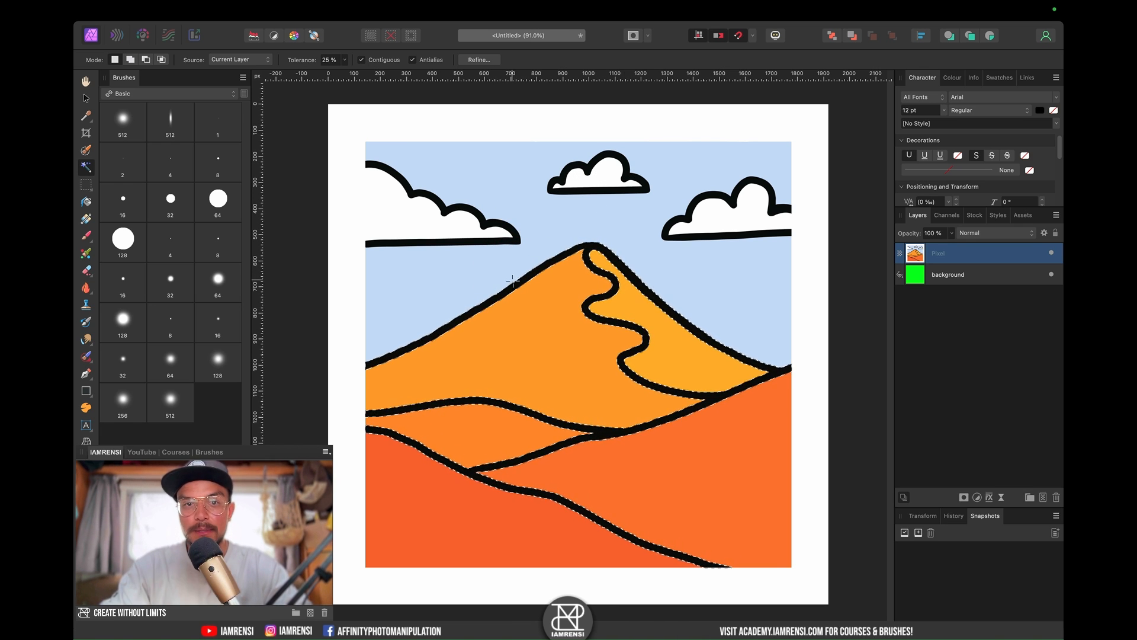
mouse_move(568, 272)
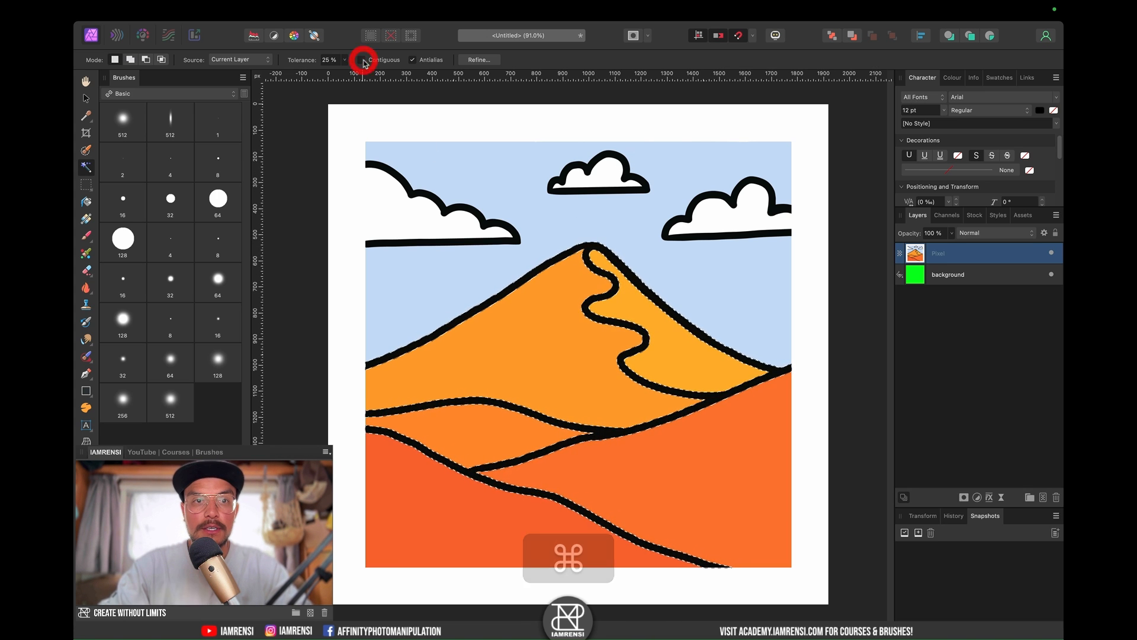
Step: Clear the current outline selection and zoom in on the outlines
key("cmd+d")
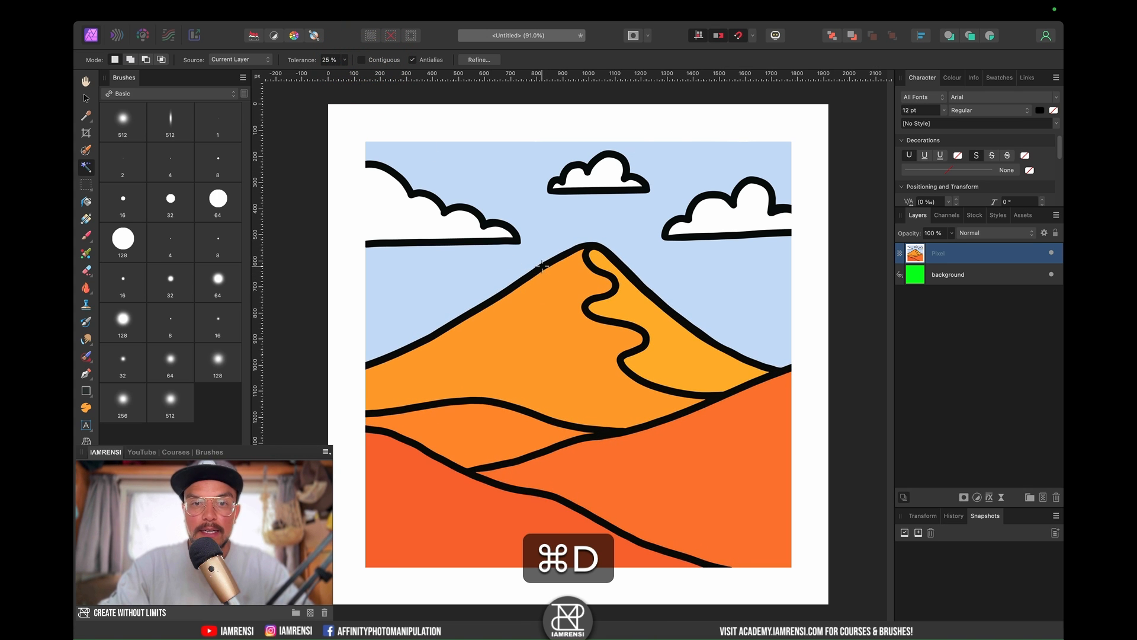
key("cmd+d")
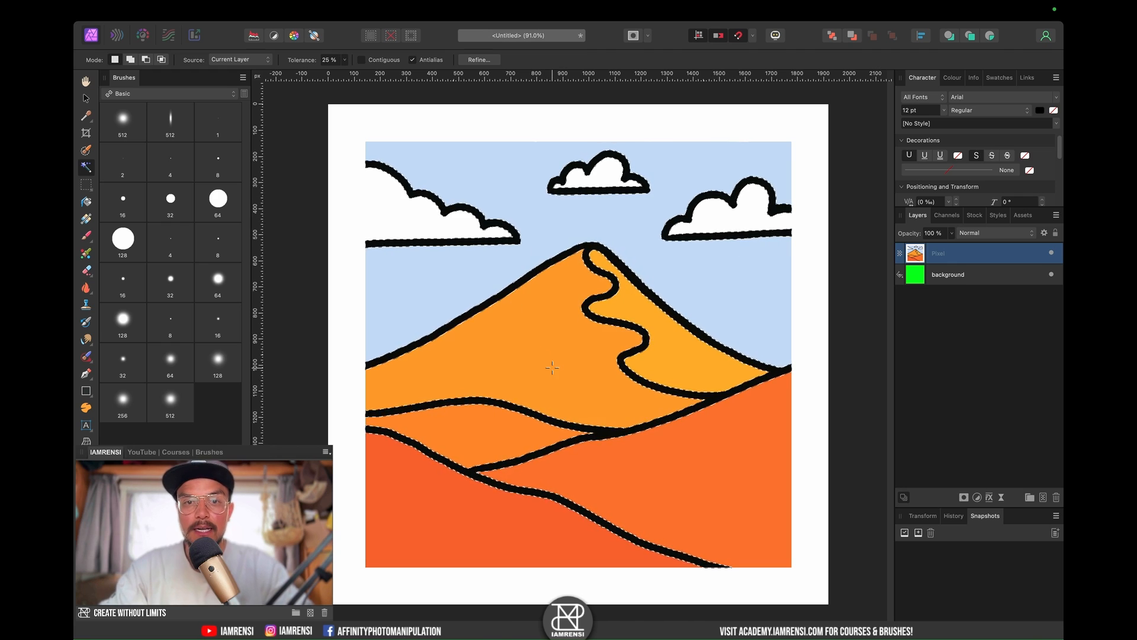
key("cmd")
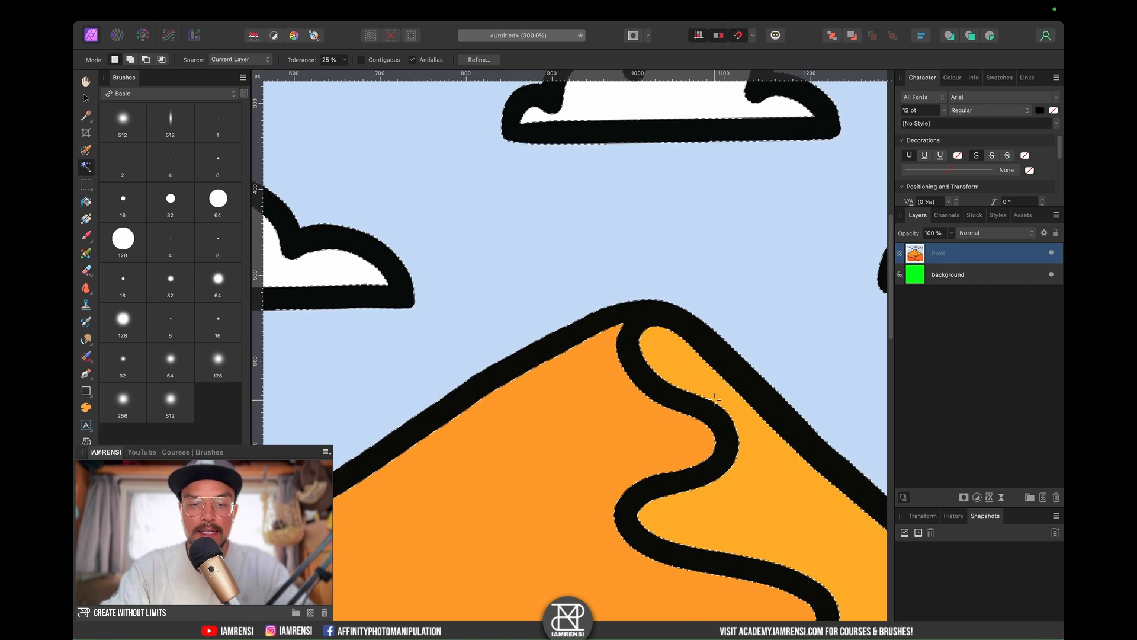
Step: Invert the outline selection, then deselect while inspecting the outline edges
key("shift+cmd+i")
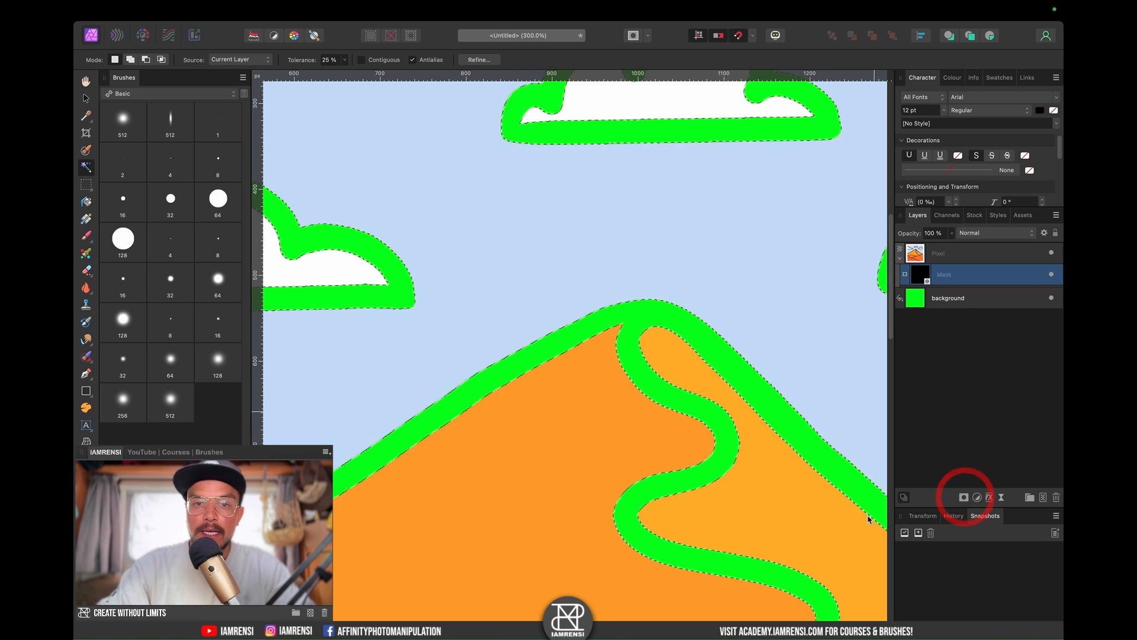
key("cmd+d")
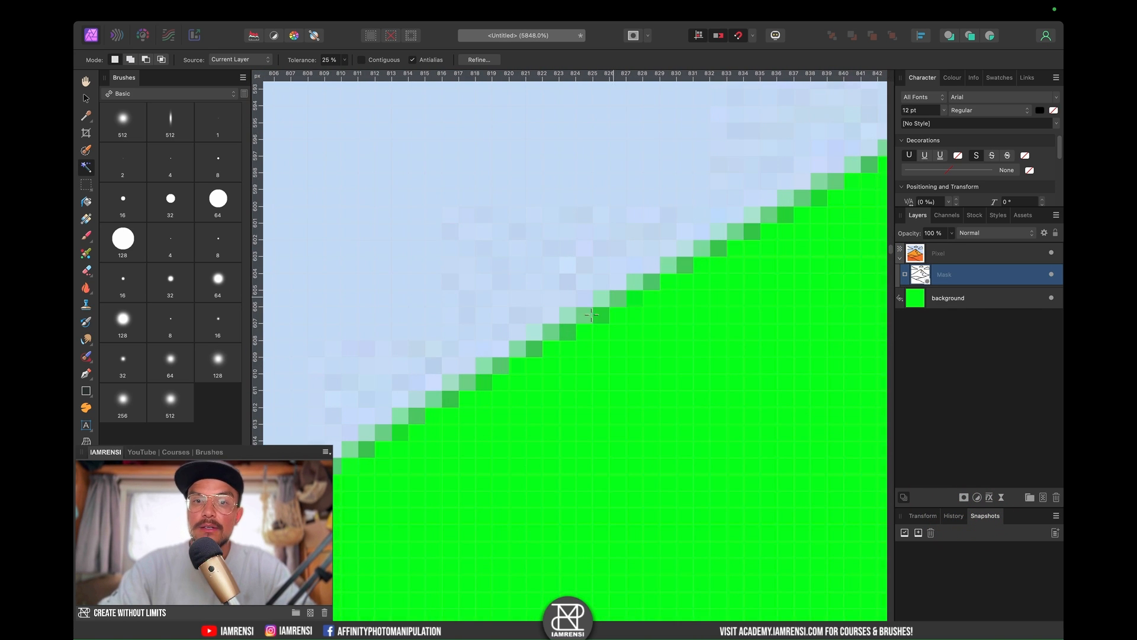
mouse_move(403, 429)
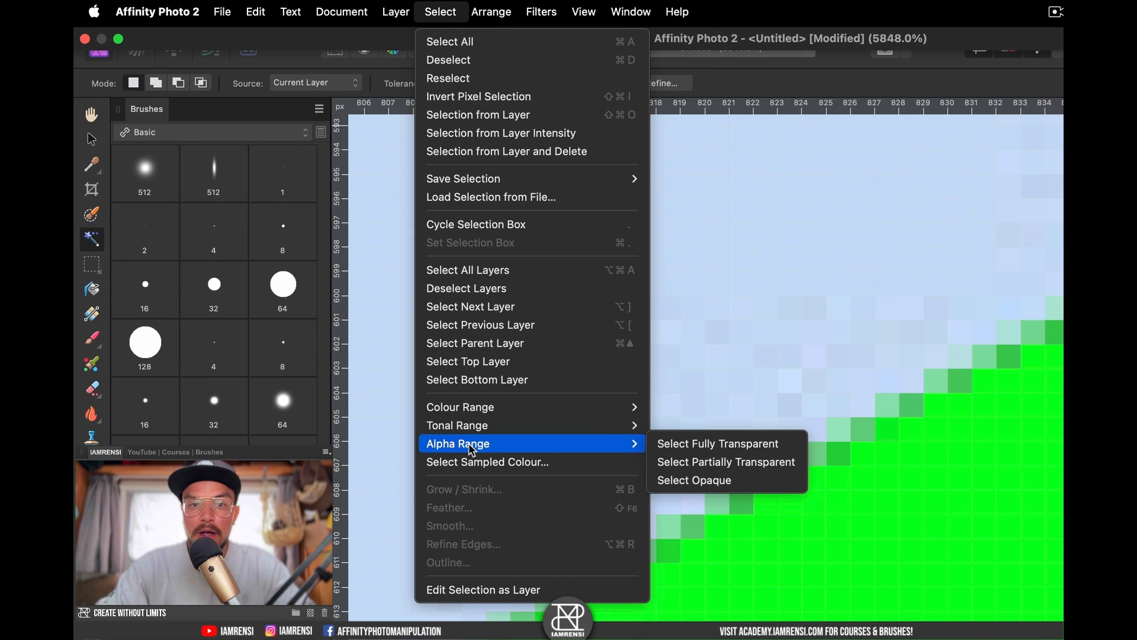
mouse_move(727, 461)
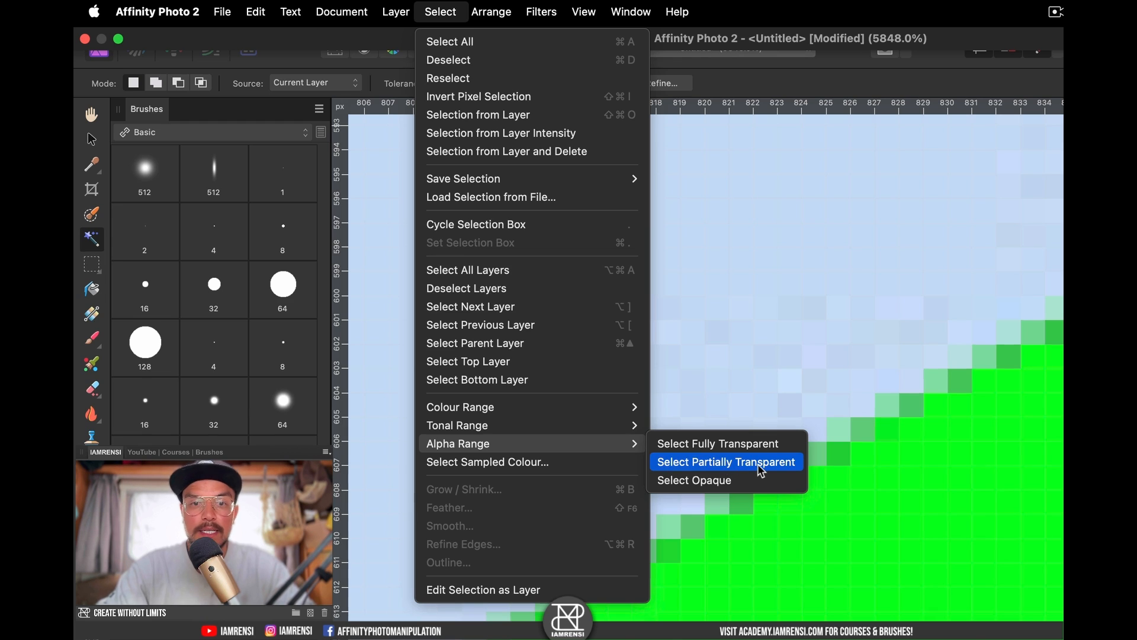
Step: Select the partially transparent fringe pixels via Alpha Range and remove them
left_click(725, 462)
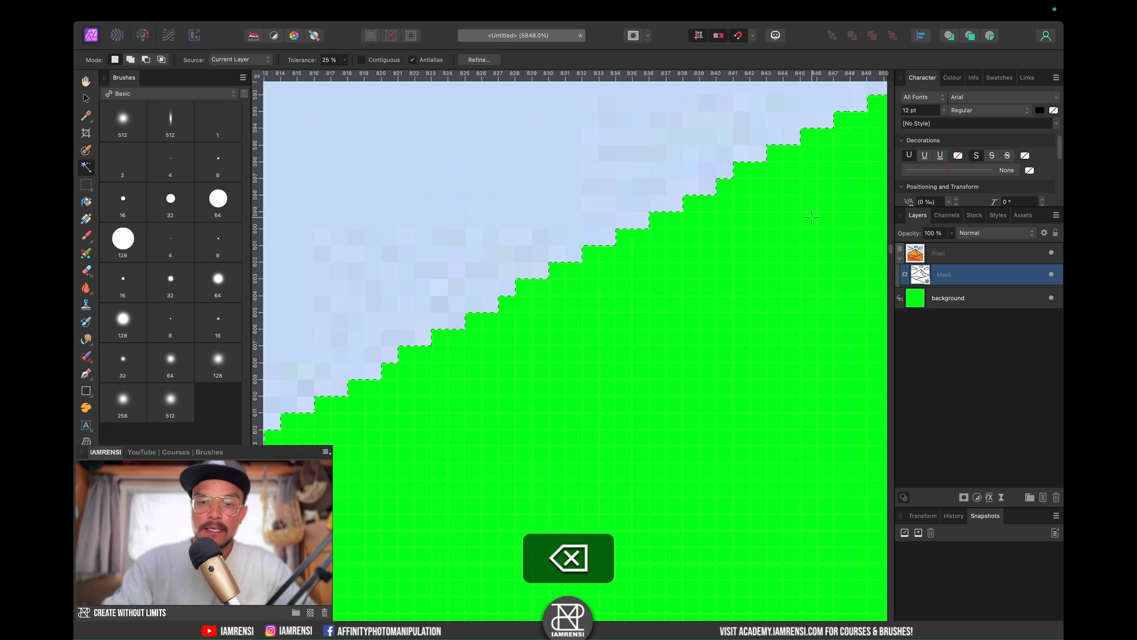
key("cmd+d")
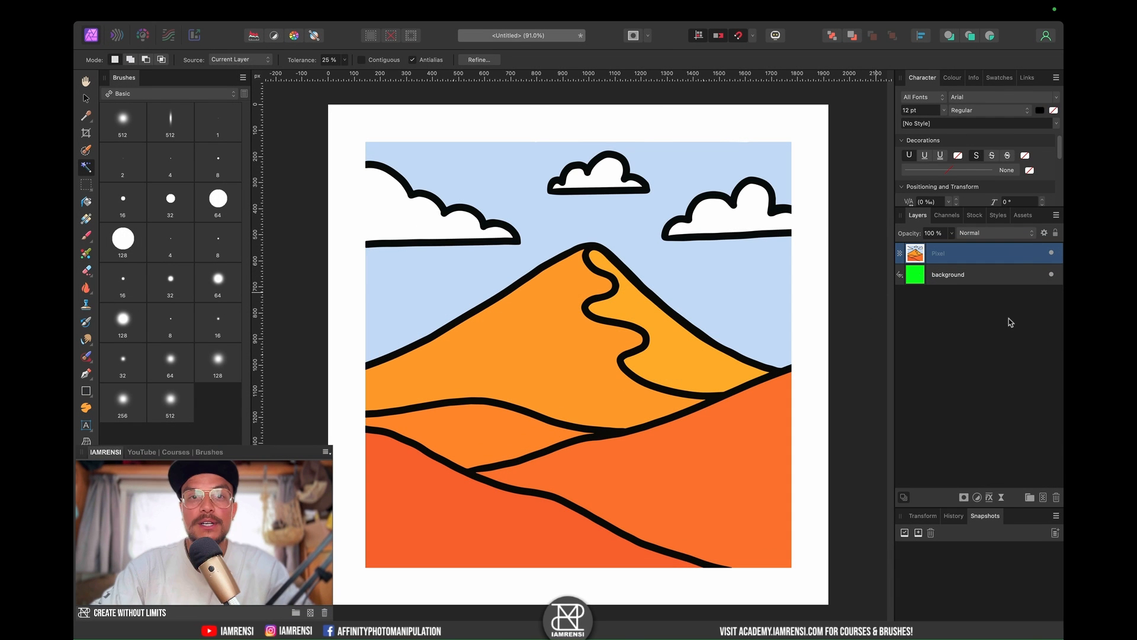
mouse_move(1047, 319)
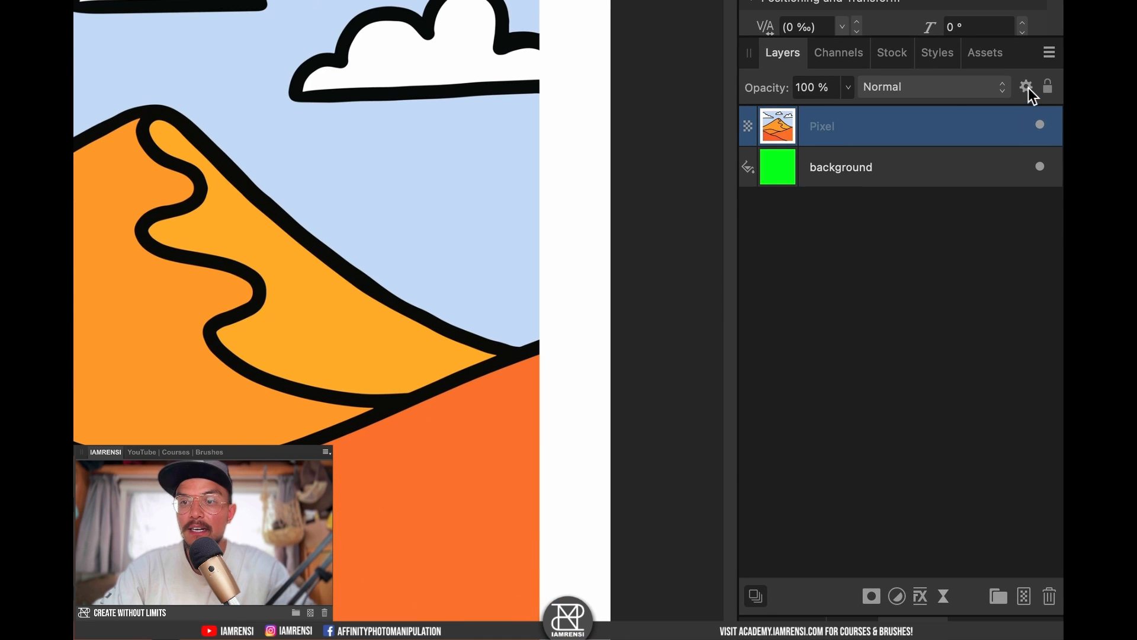
mouse_move(1025, 87)
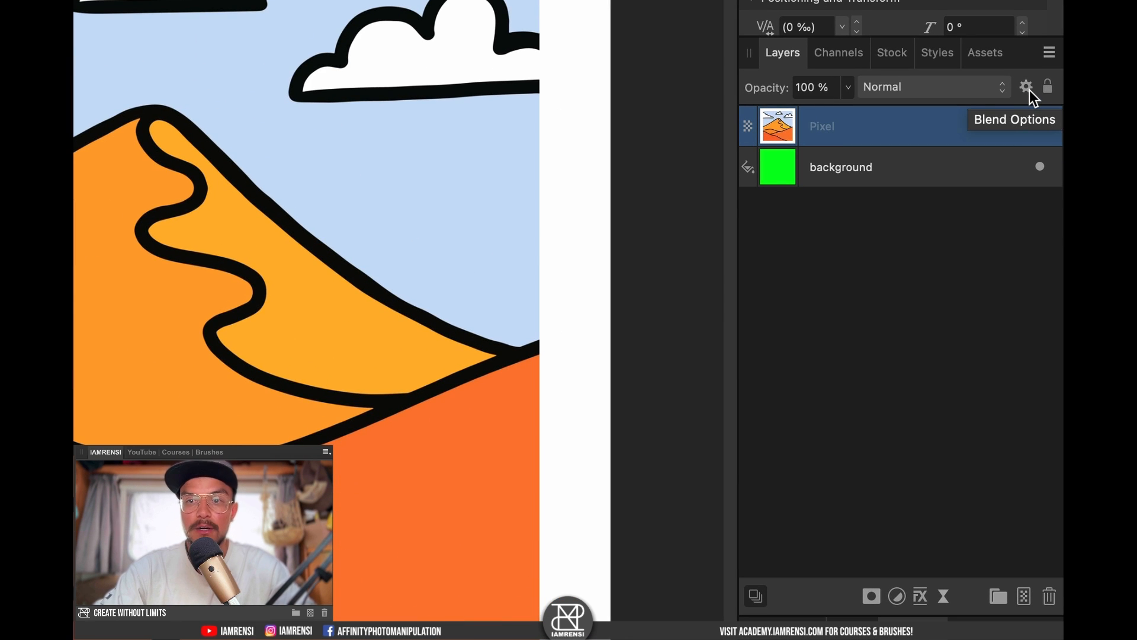
Step: Open Blend Options for the dune Pixel layer from the Layers panel cog
left_click(1024, 87)
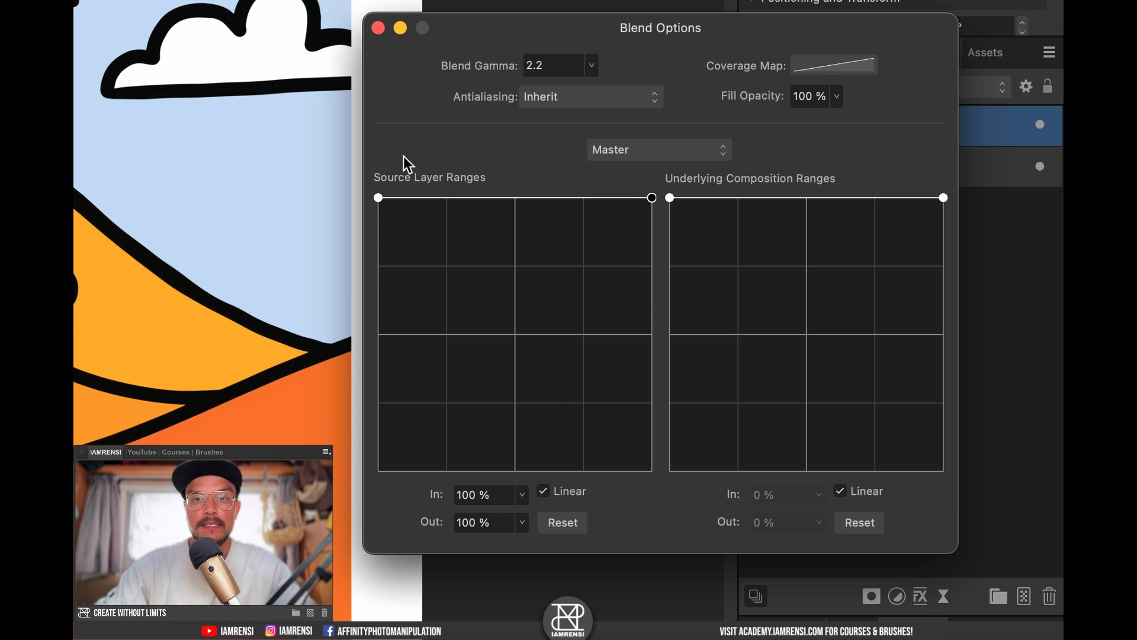
mouse_move(503, 276)
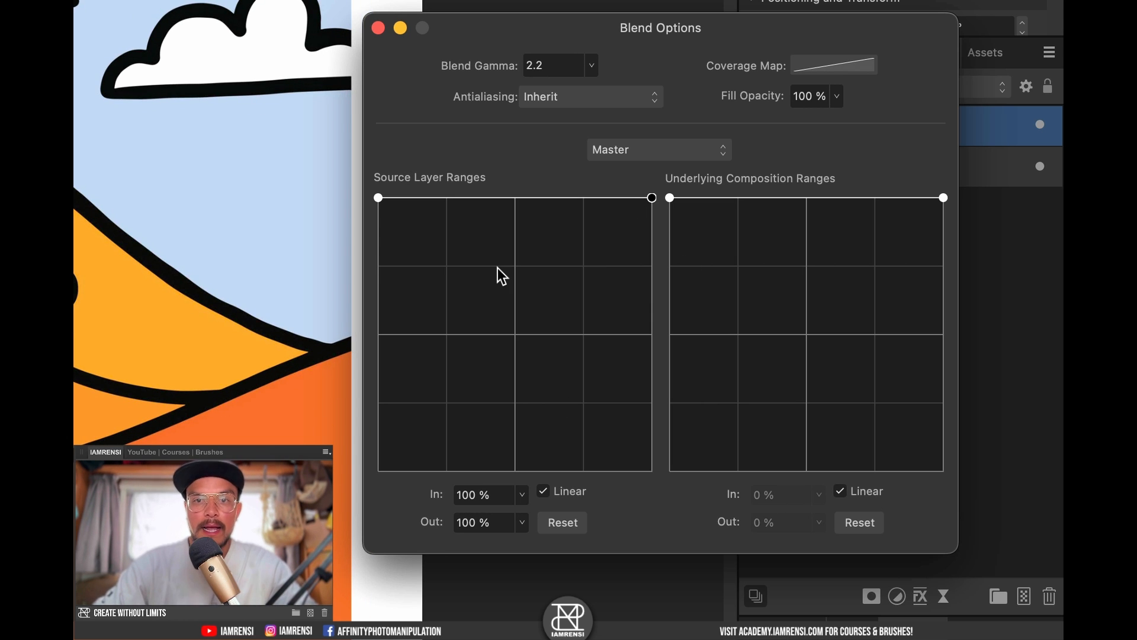
mouse_move(491, 197)
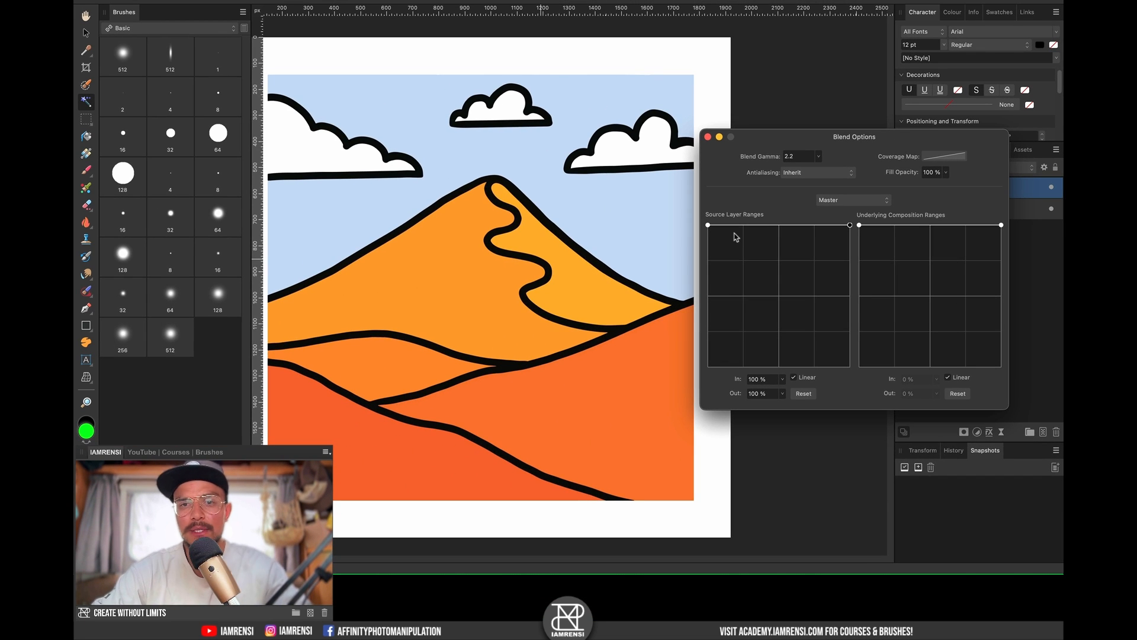
mouse_move(729, 201)
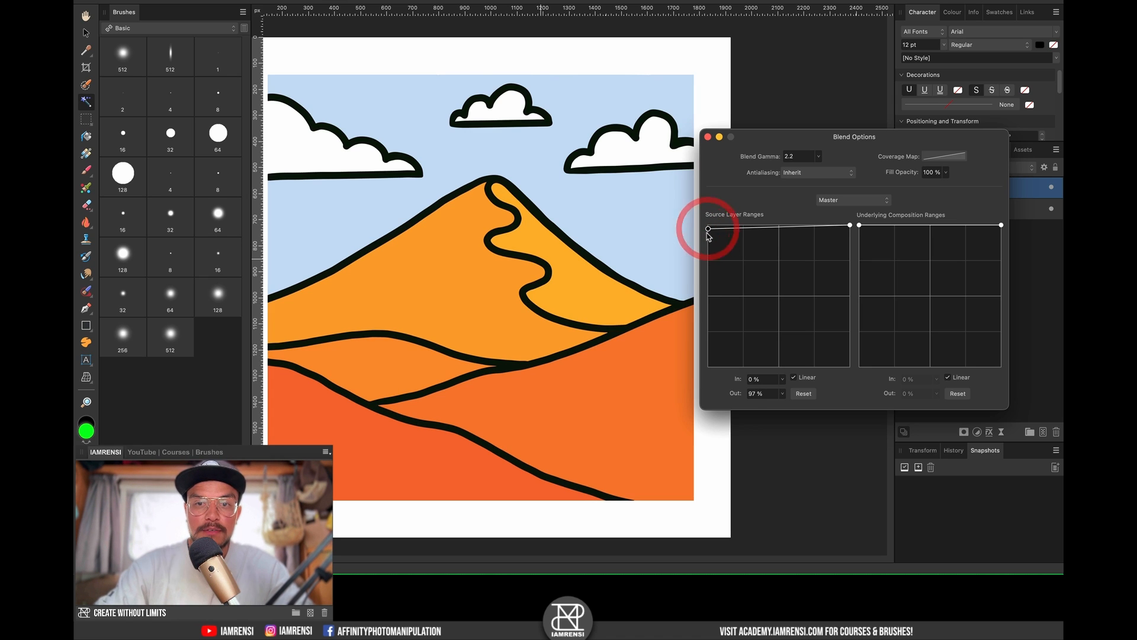
Step: Reshape the Source Layer Ranges curve so tones below about 36% become transparent
left_click_drag(709, 230, 850, 225)
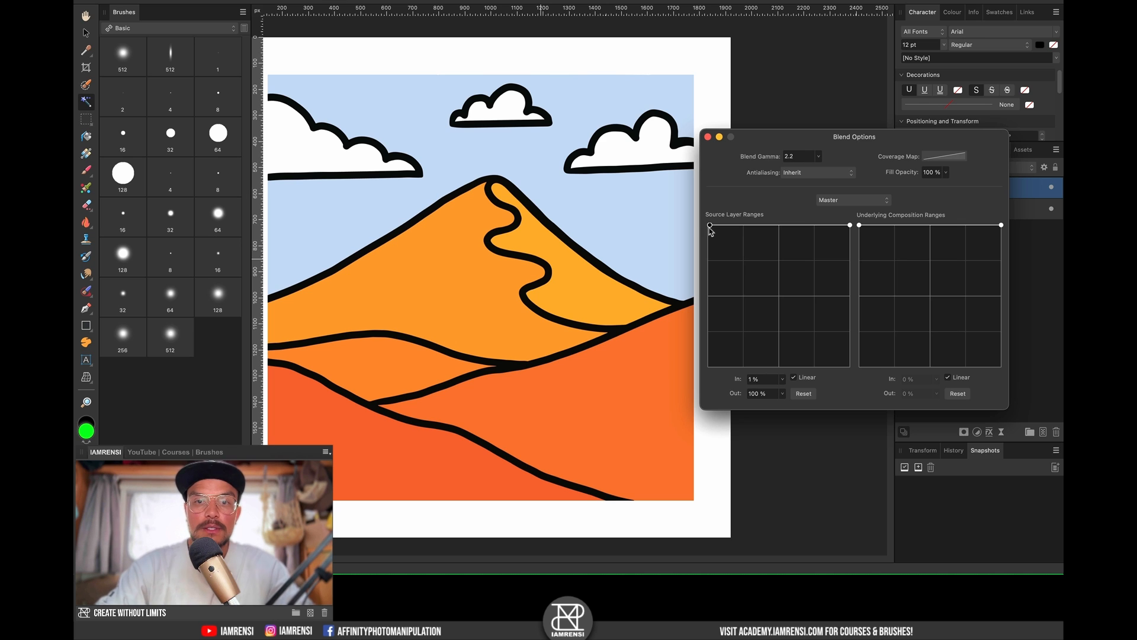
left_click_drag(709, 225, 744, 332)
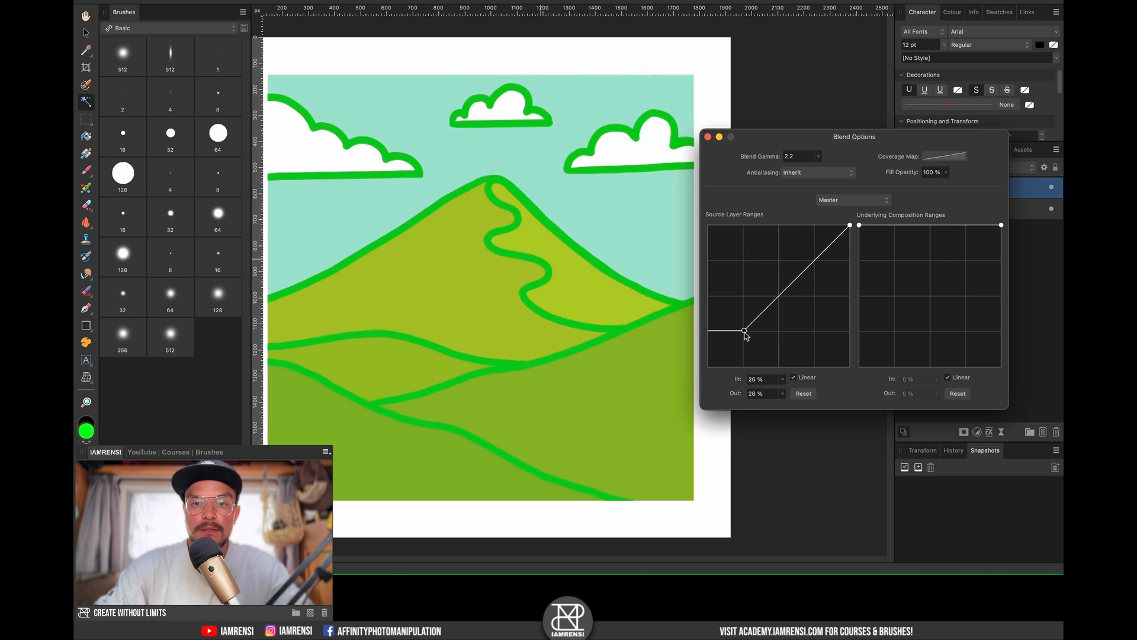
left_click_drag(744, 330, 758, 369)
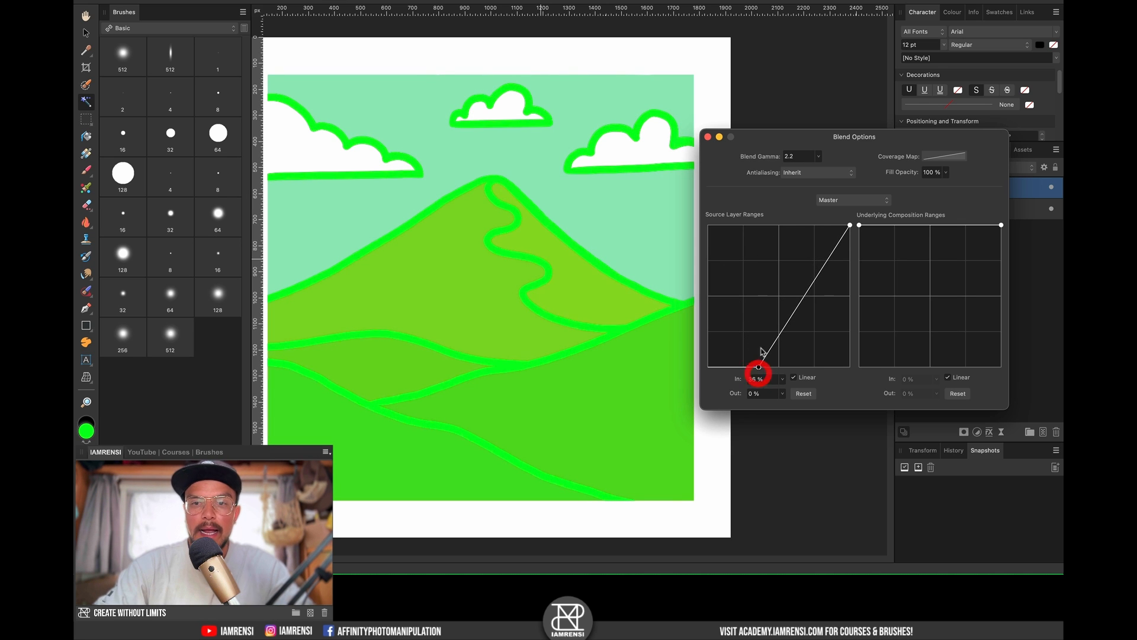
left_click_drag(759, 369, 756, 235)
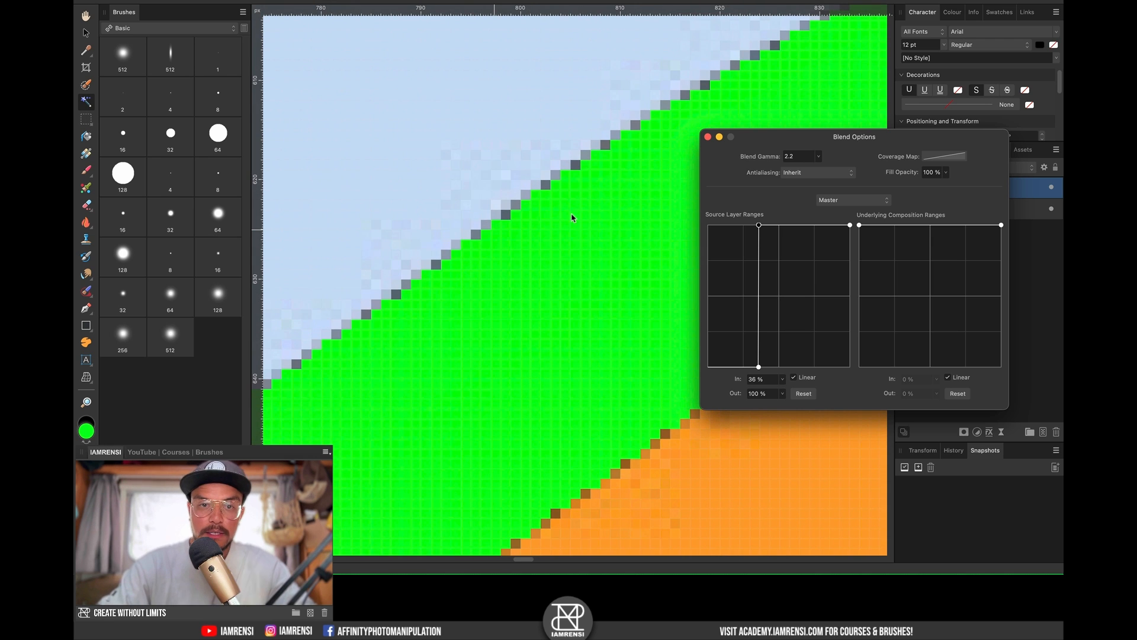
Step: Set the Source Layer Ranges curve to a hard cutoff at 36% input and close Blend Options
left_click_drag(759, 225, 782, 225)
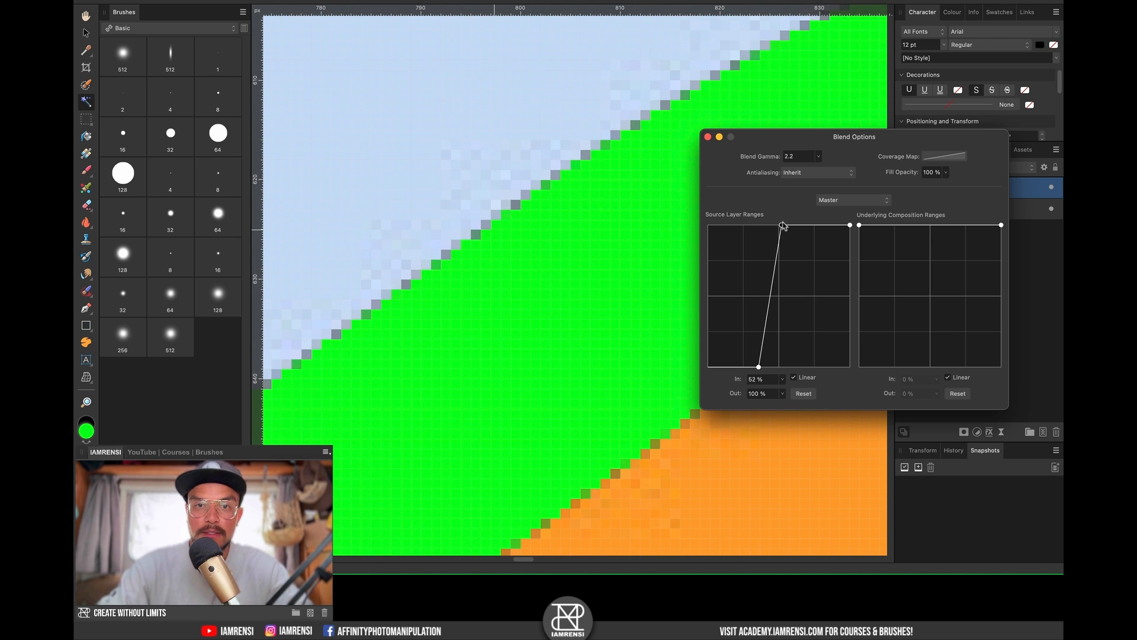
left_click_drag(782, 226, 807, 223)
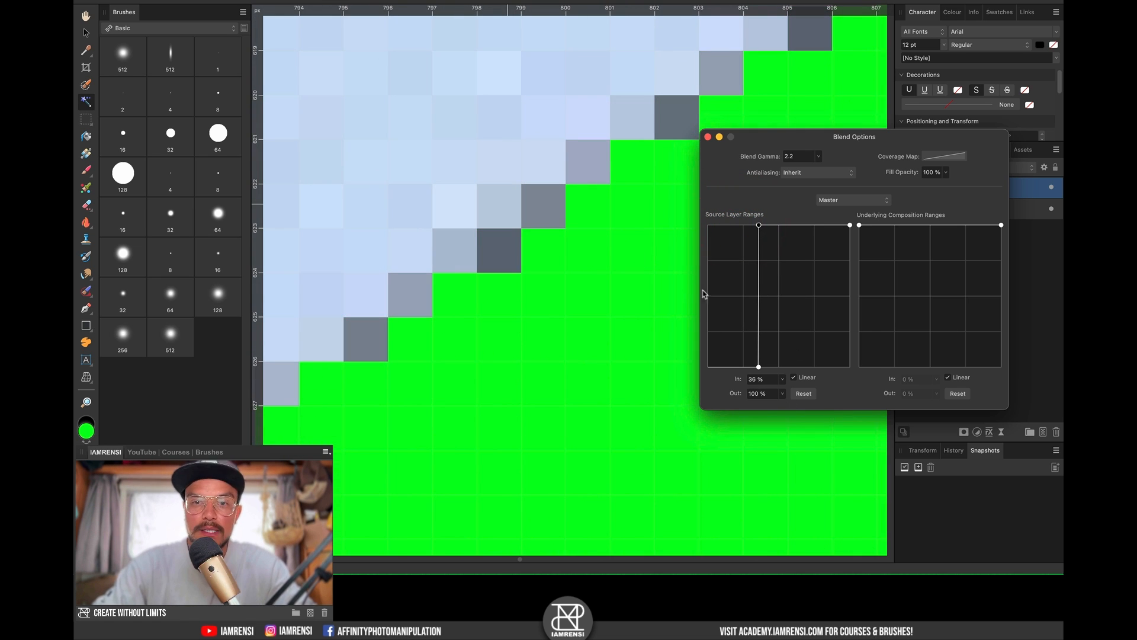
mouse_move(710, 138)
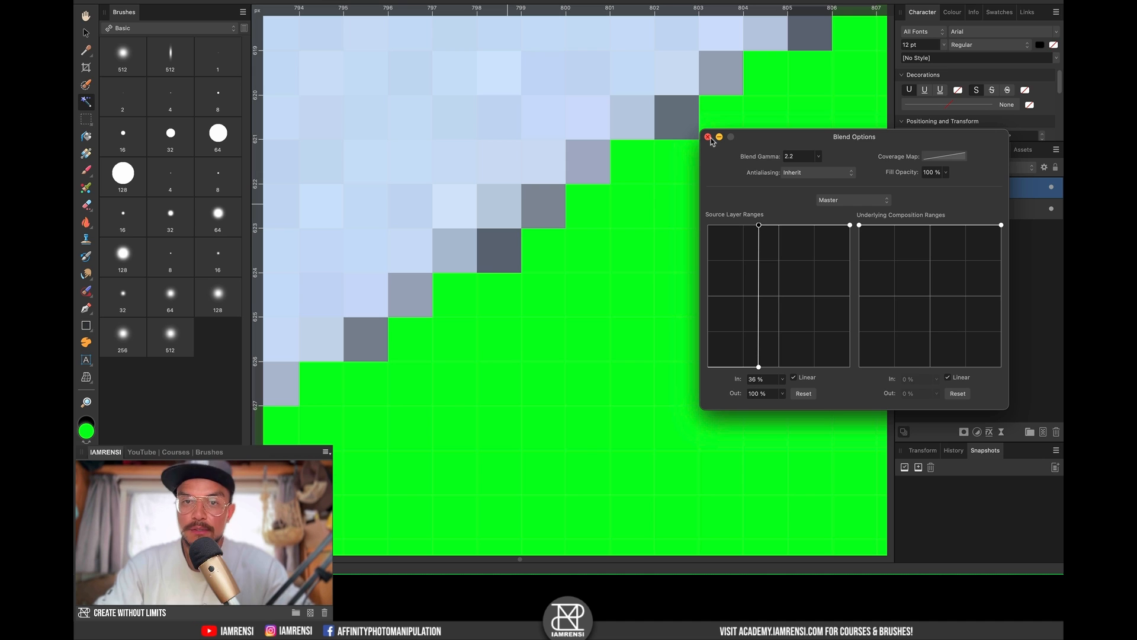
left_click(709, 137)
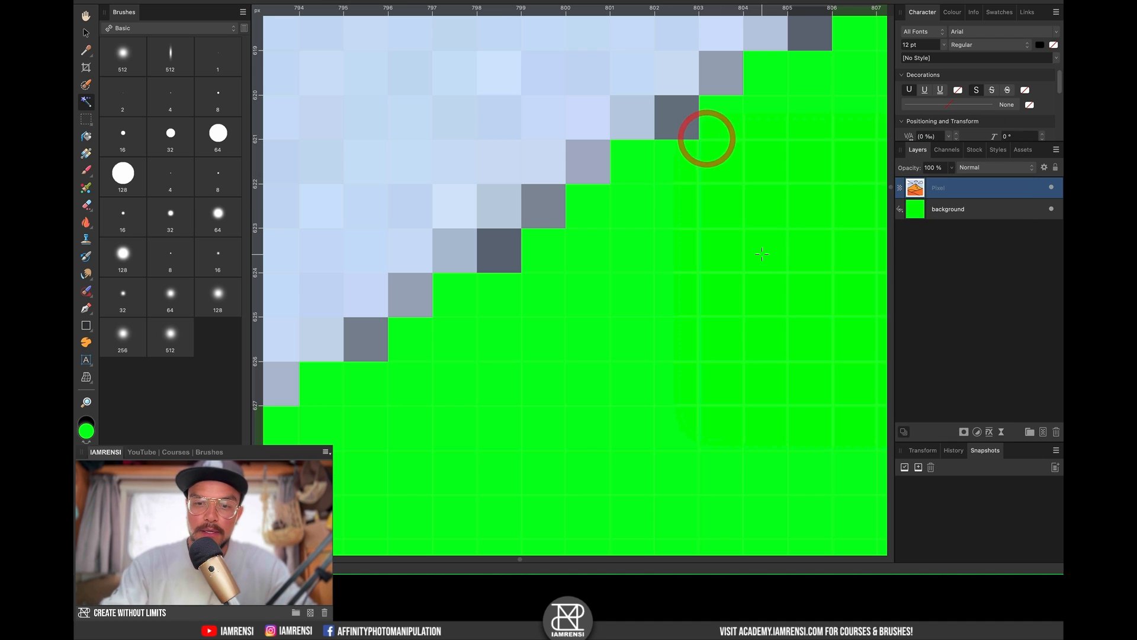